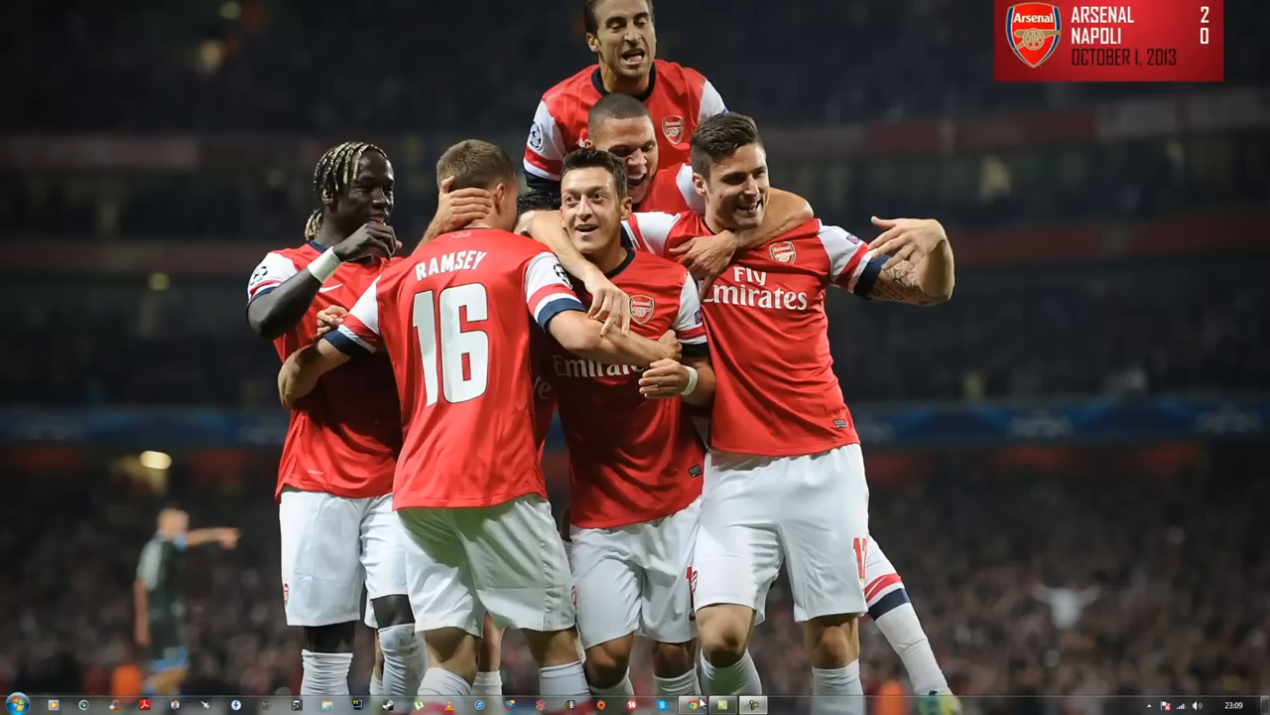
# Step: Open Chrome and search Google for 'DVD Flick'
pyautogui.click(691, 705)
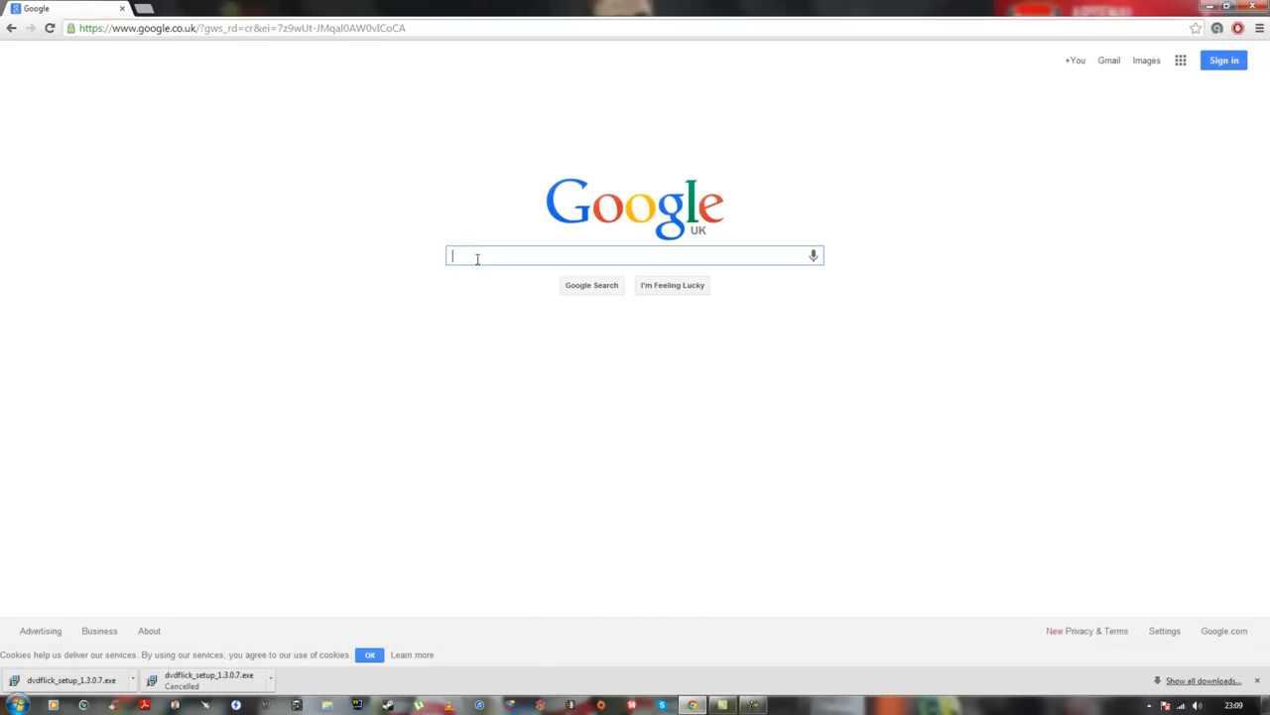
pyautogui.write('DVD fli')
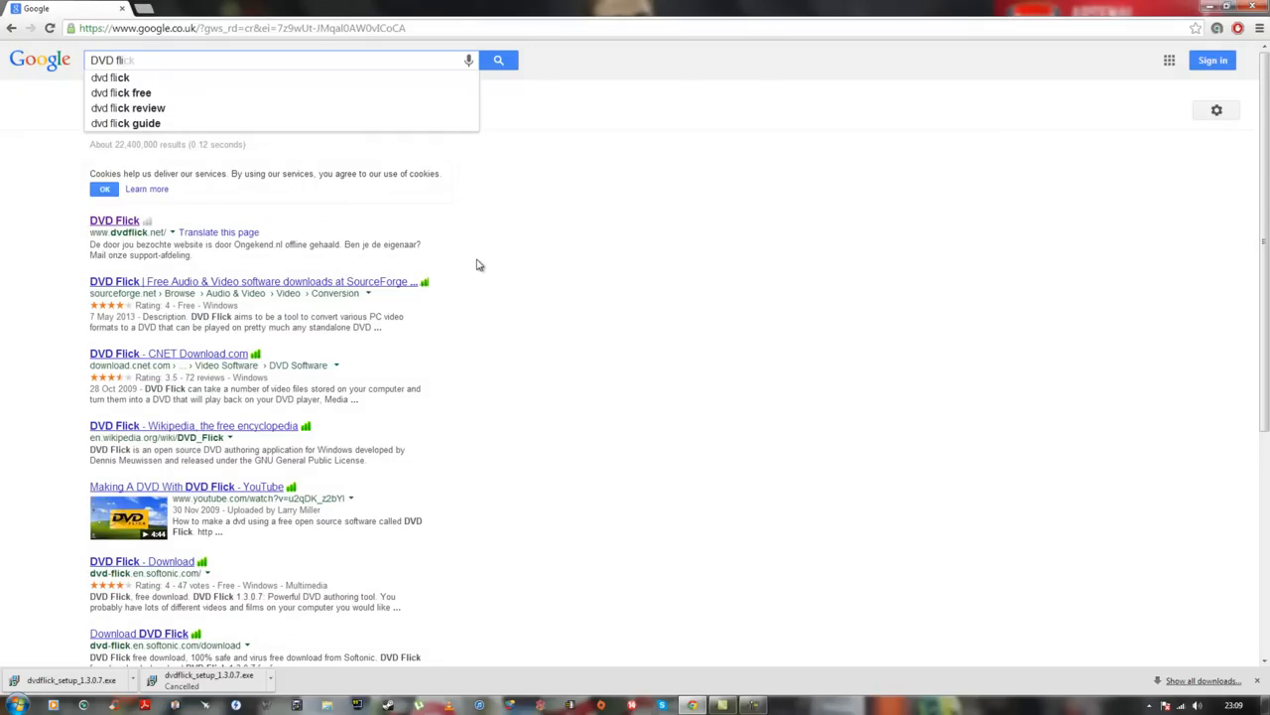
# Step: Follow the official DVD Flick site's Download page to start the 1.3.0.7 installer download
pyautogui.click(114, 220)
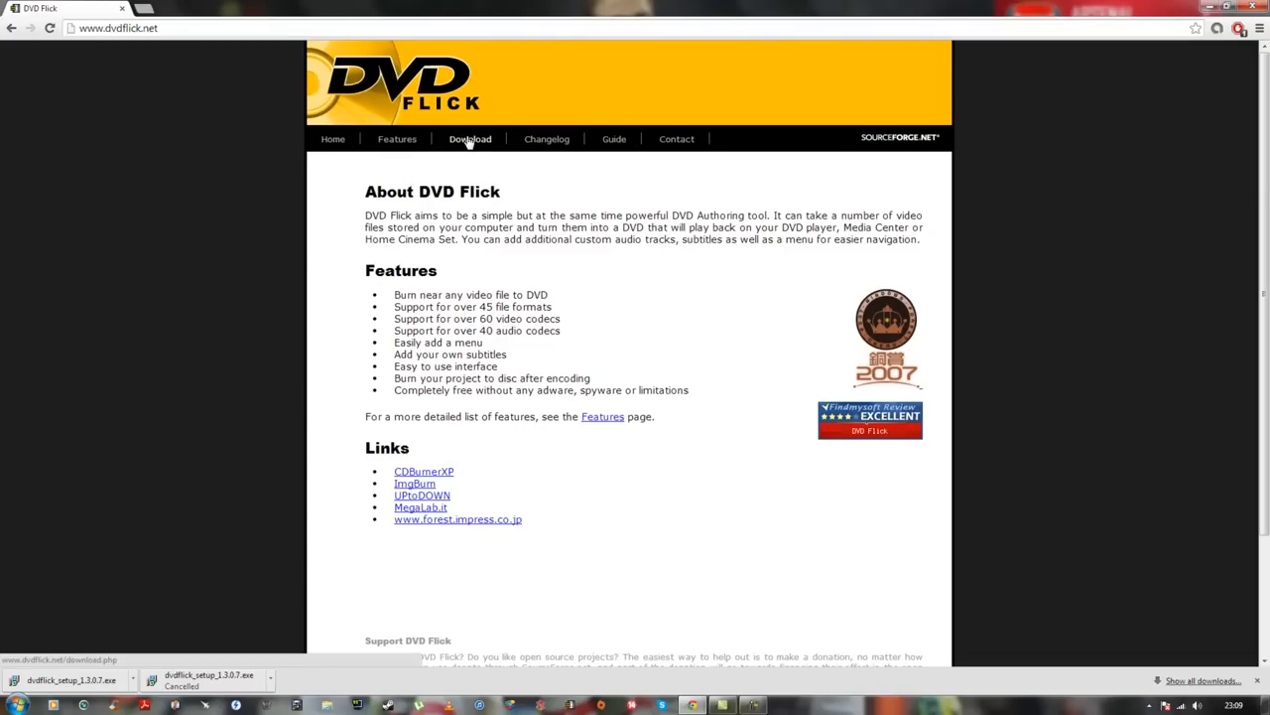
pyautogui.click(470, 138)
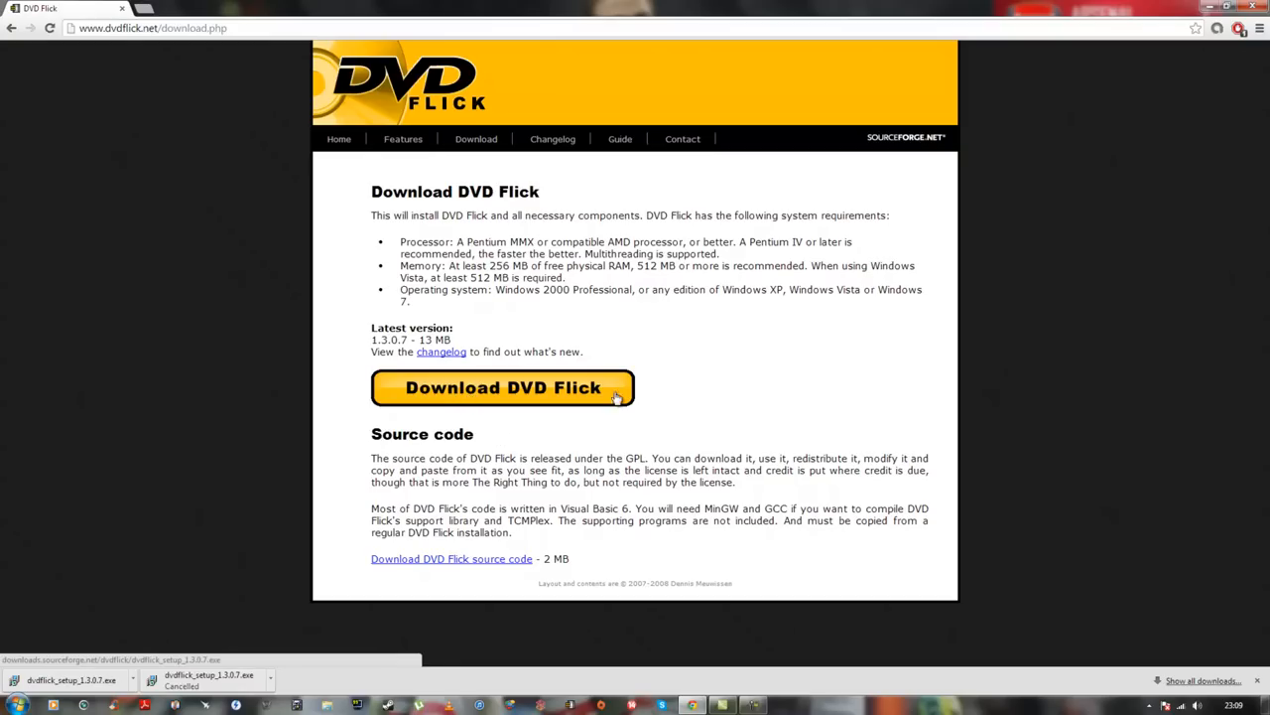
pyautogui.click(502, 387)
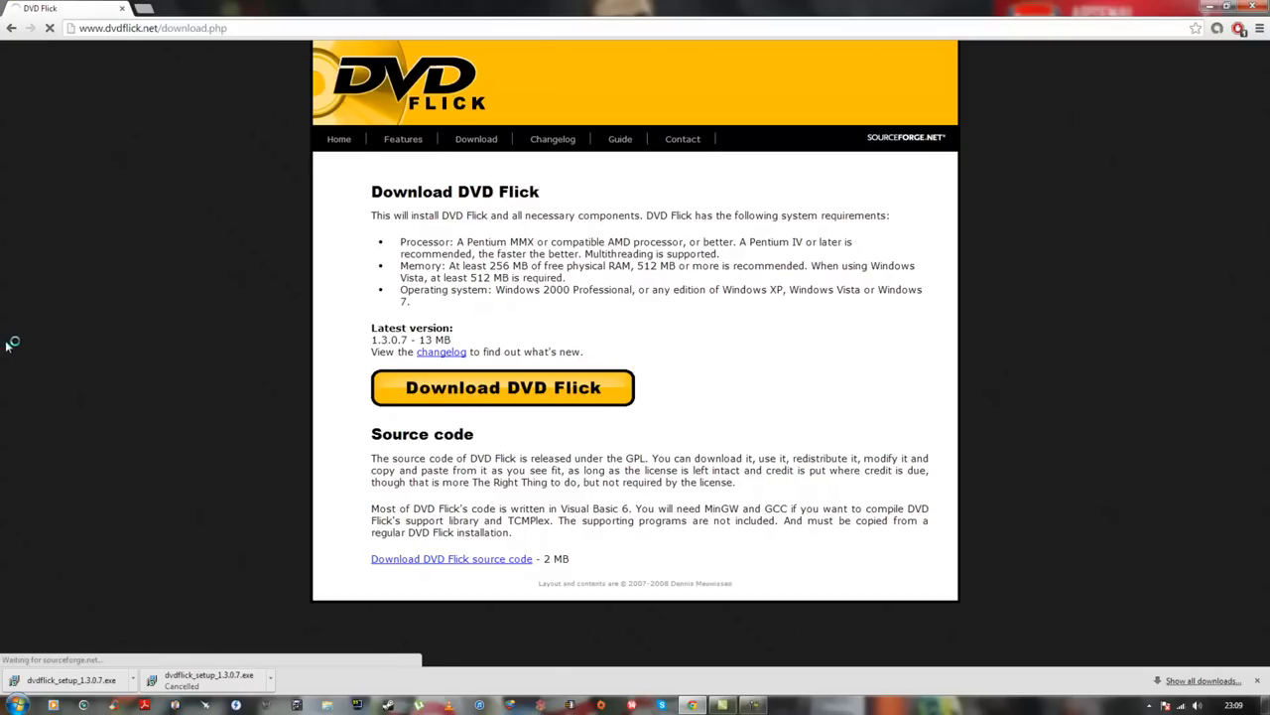
pyautogui.click(503, 387)
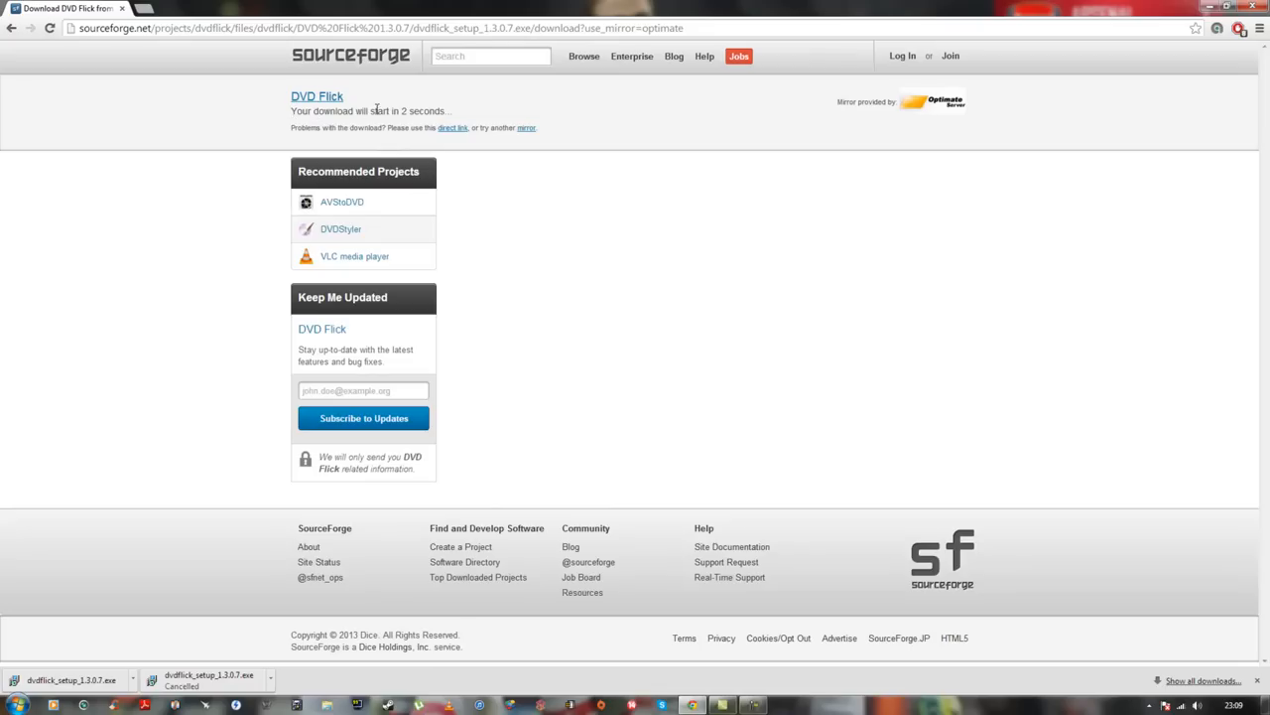
pyautogui.moveTo(456, 117)
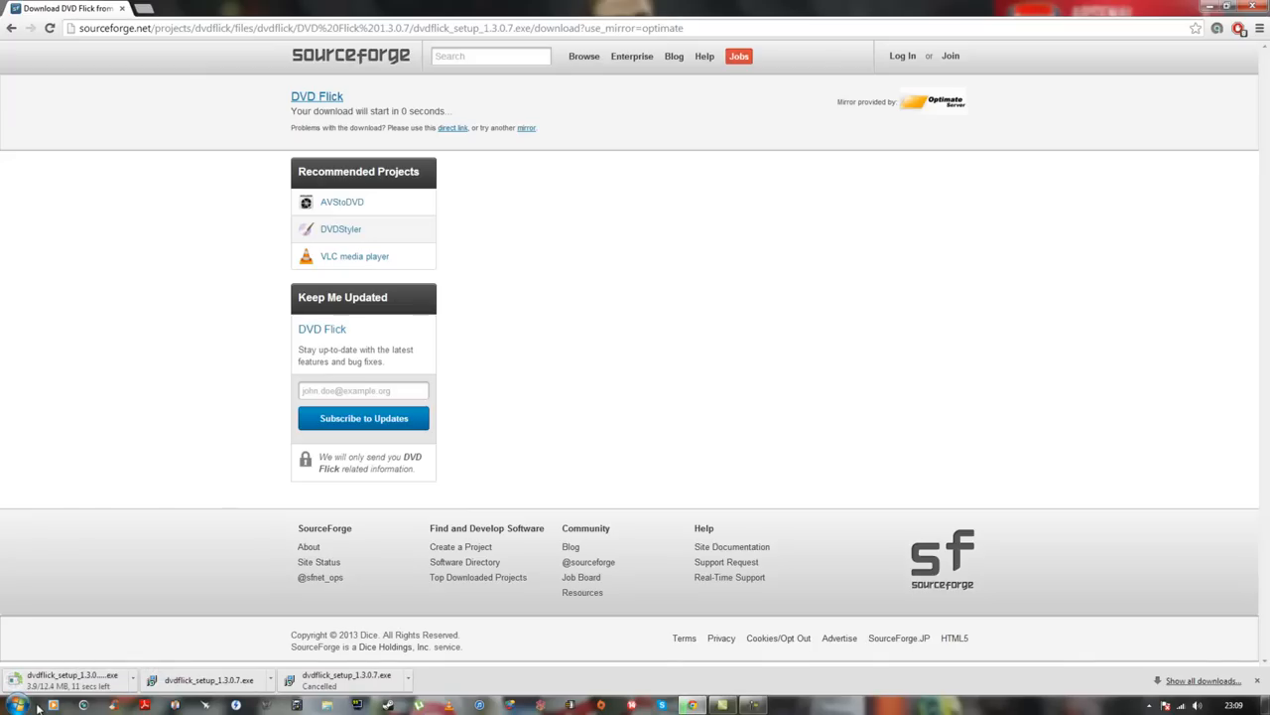
# Step: Browse to the Downloads folder and select dvdflick_setup_1.3.0.7
pyautogui.click(132, 679)
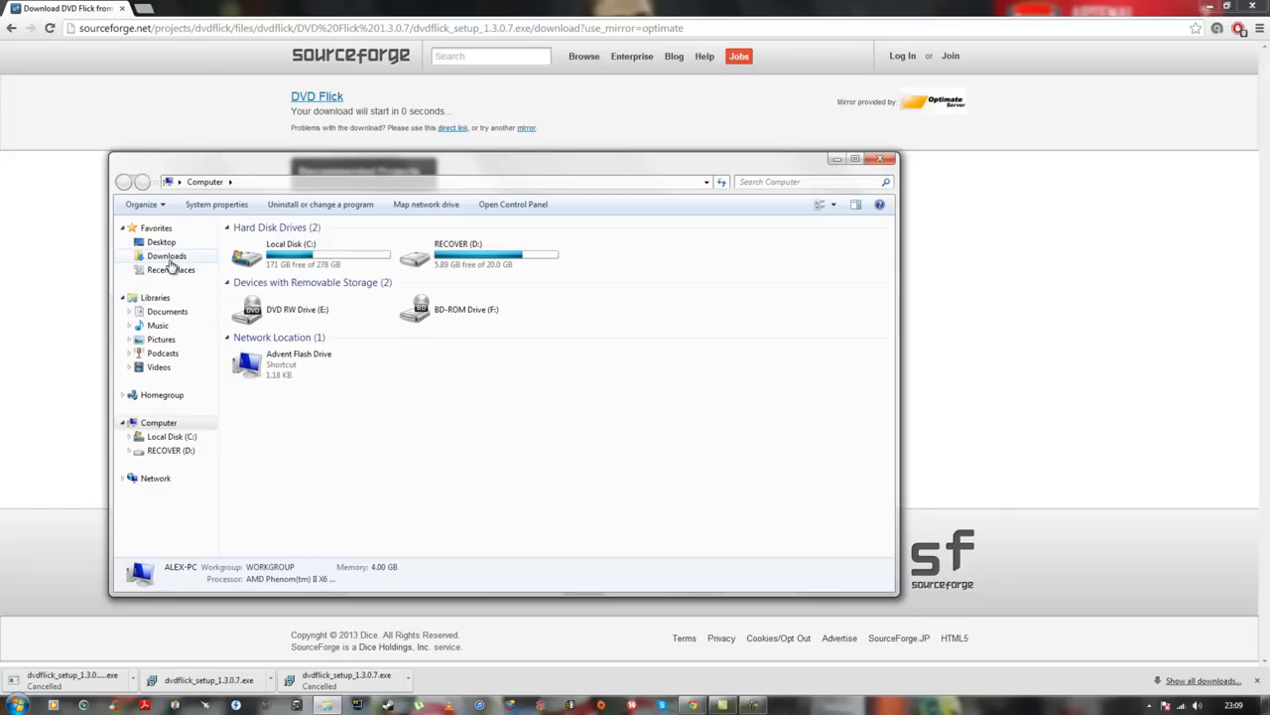
pyautogui.click(167, 256)
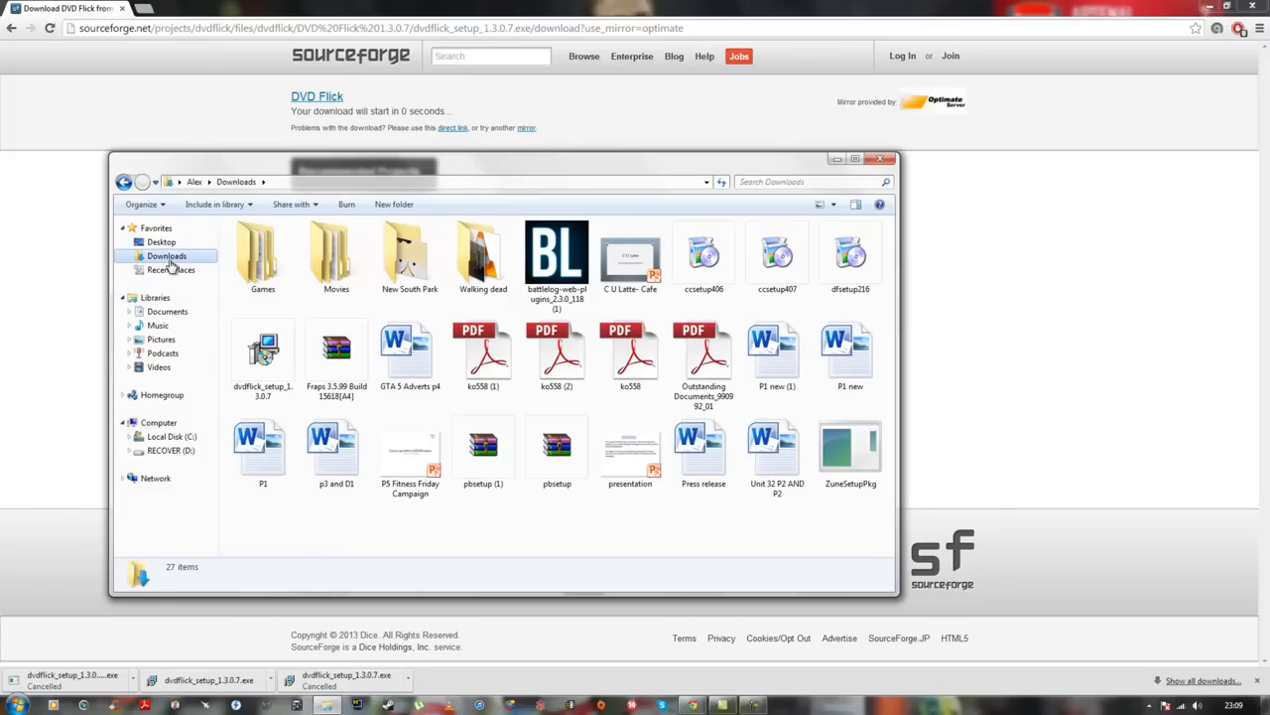
pyautogui.click(263, 353)
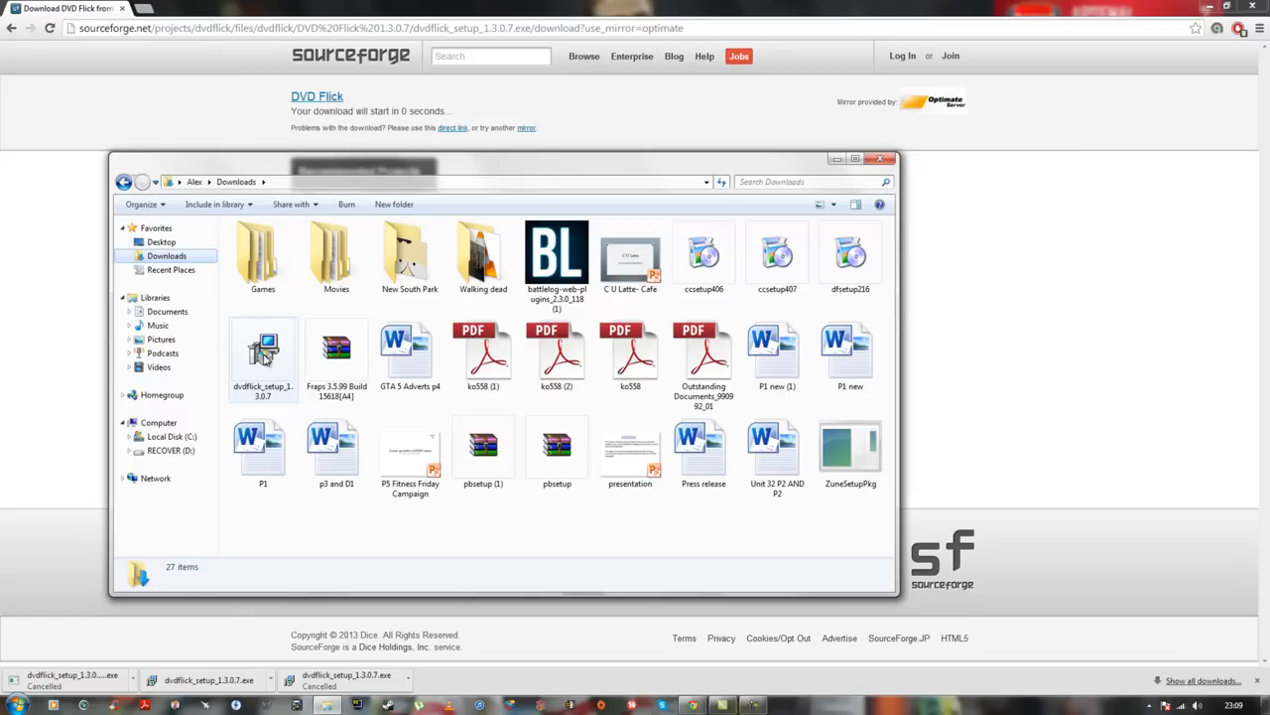
pyautogui.moveTo(263, 352)
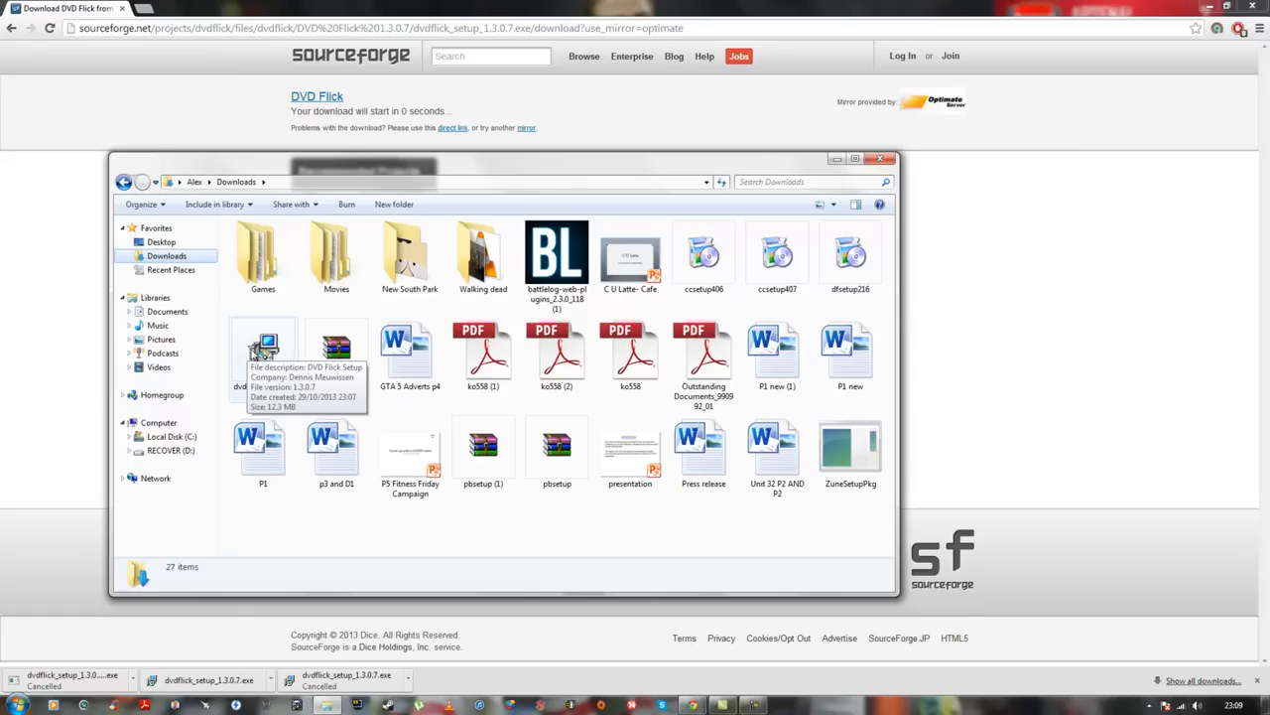
pyautogui.click(263, 352)
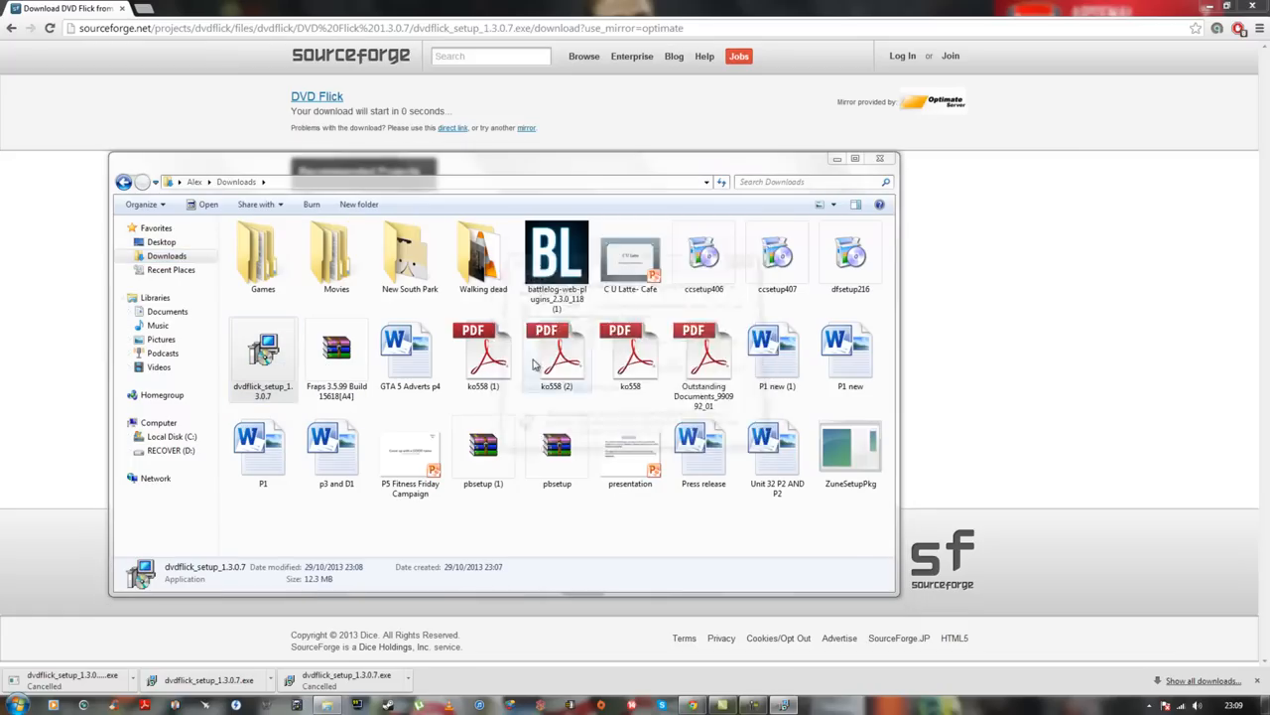
# Step: Run the installer past license, folder and icon pages, then cancel setup
pyautogui.doubleClick(263, 352)
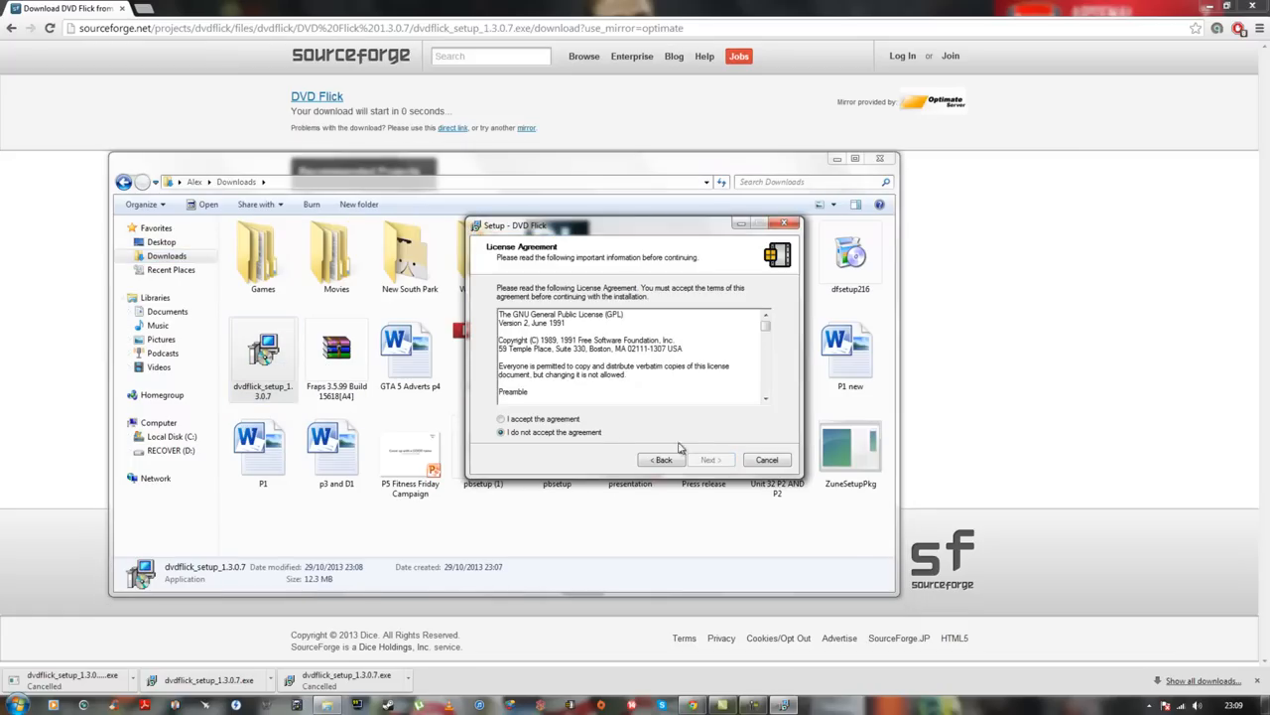
pyautogui.click(710, 459)
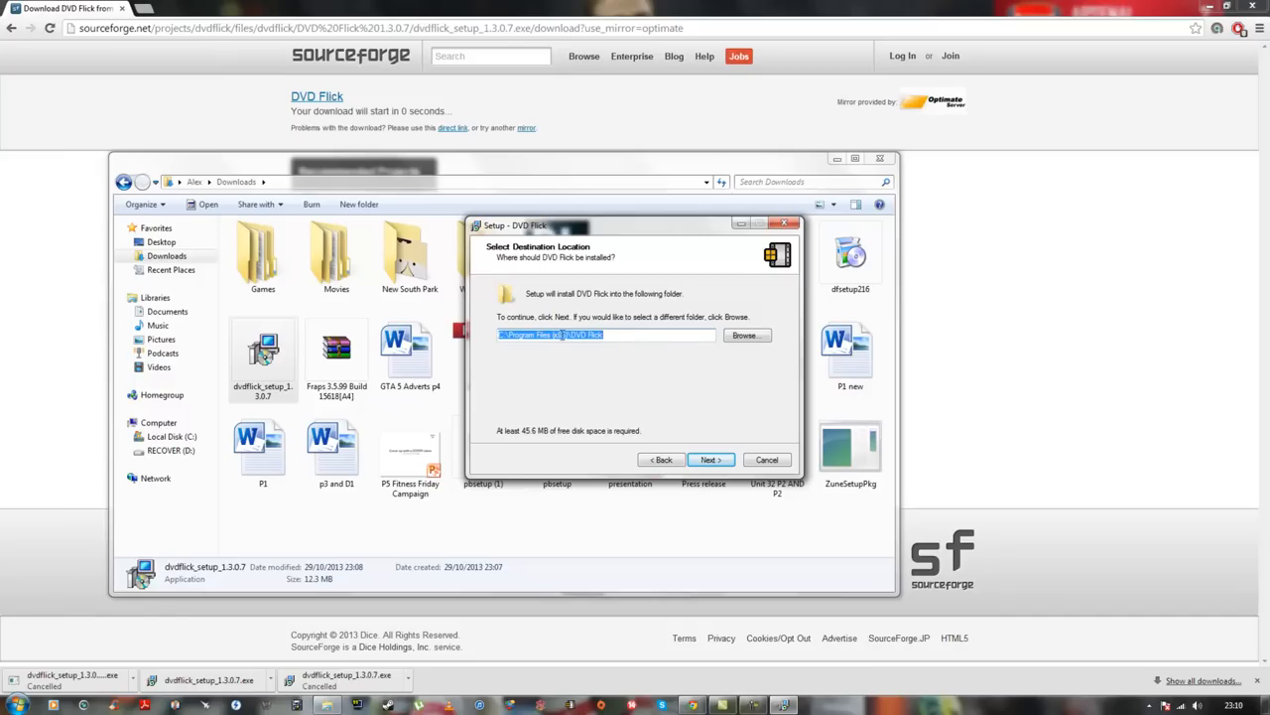
pyautogui.click(710, 458)
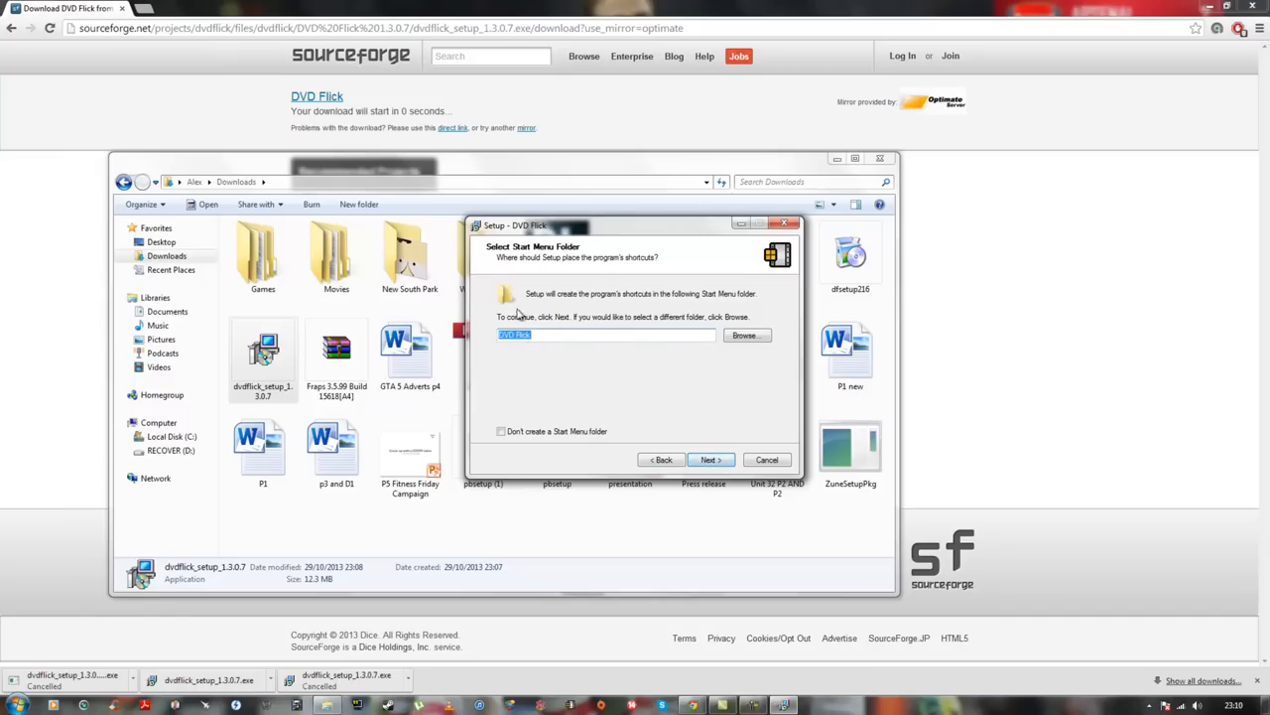
pyautogui.click(709, 458)
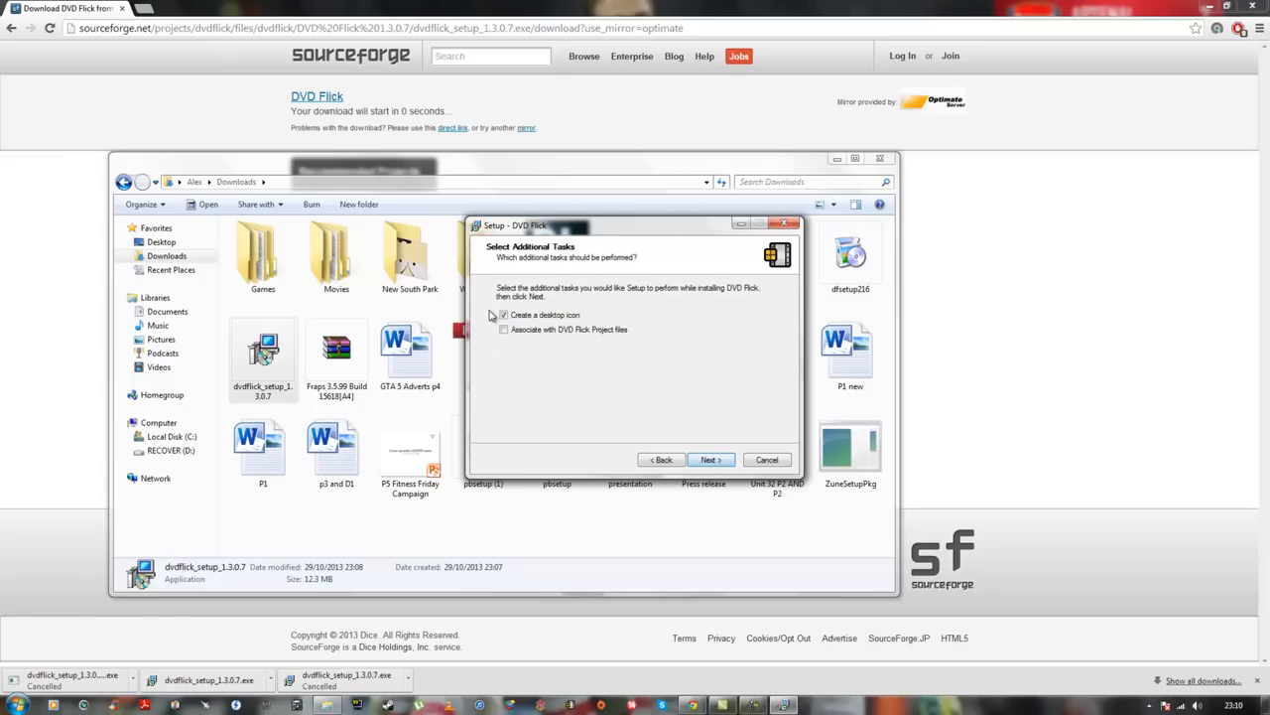
pyautogui.click(709, 458)
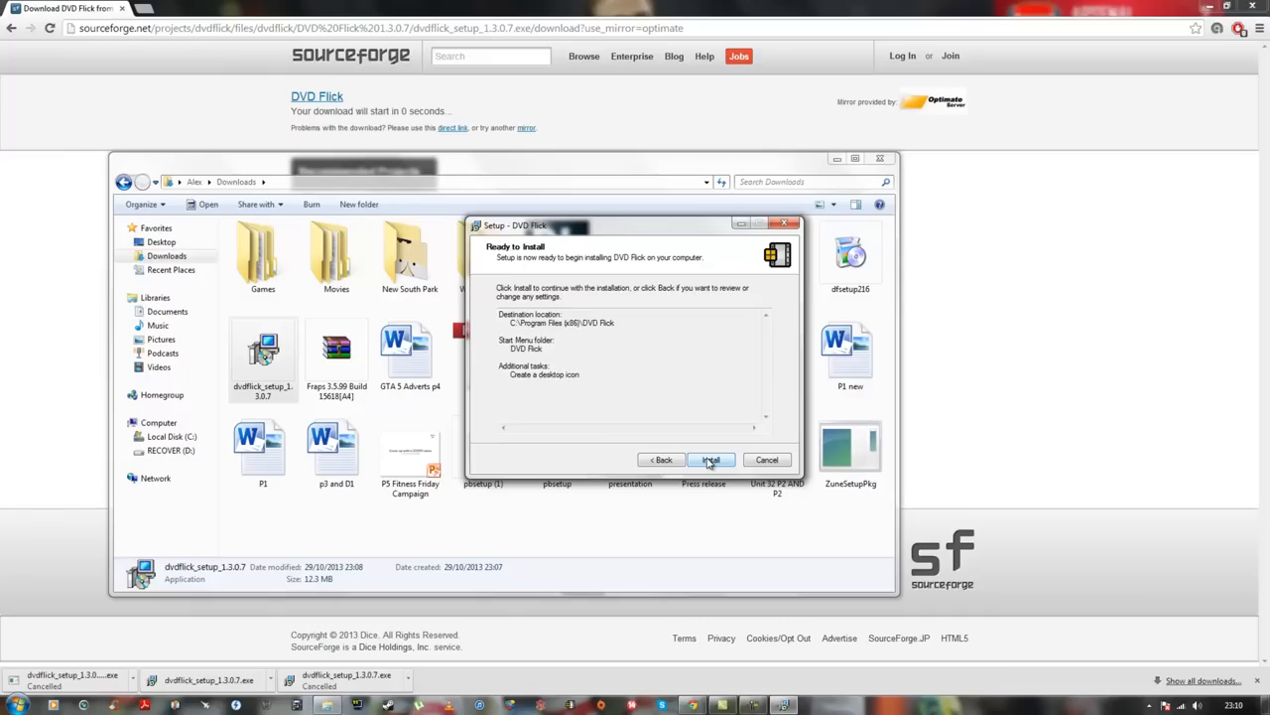
pyautogui.click(768, 459)
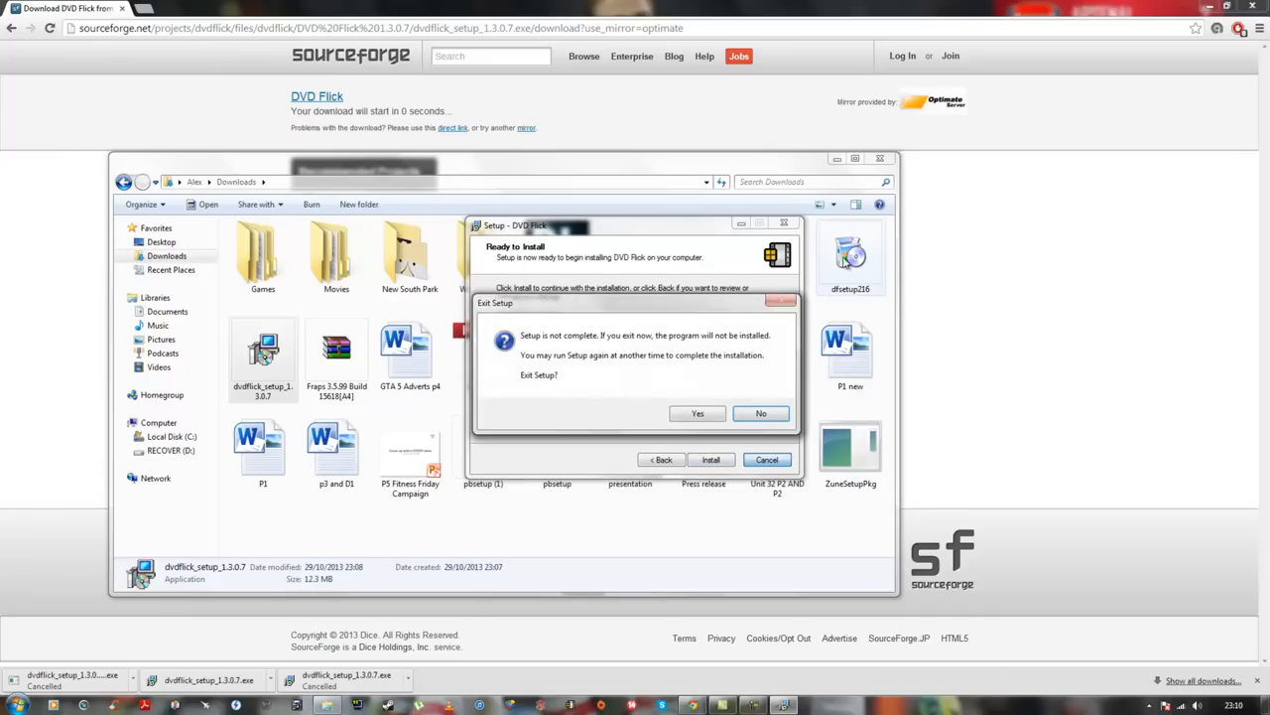
pyautogui.click(697, 413)
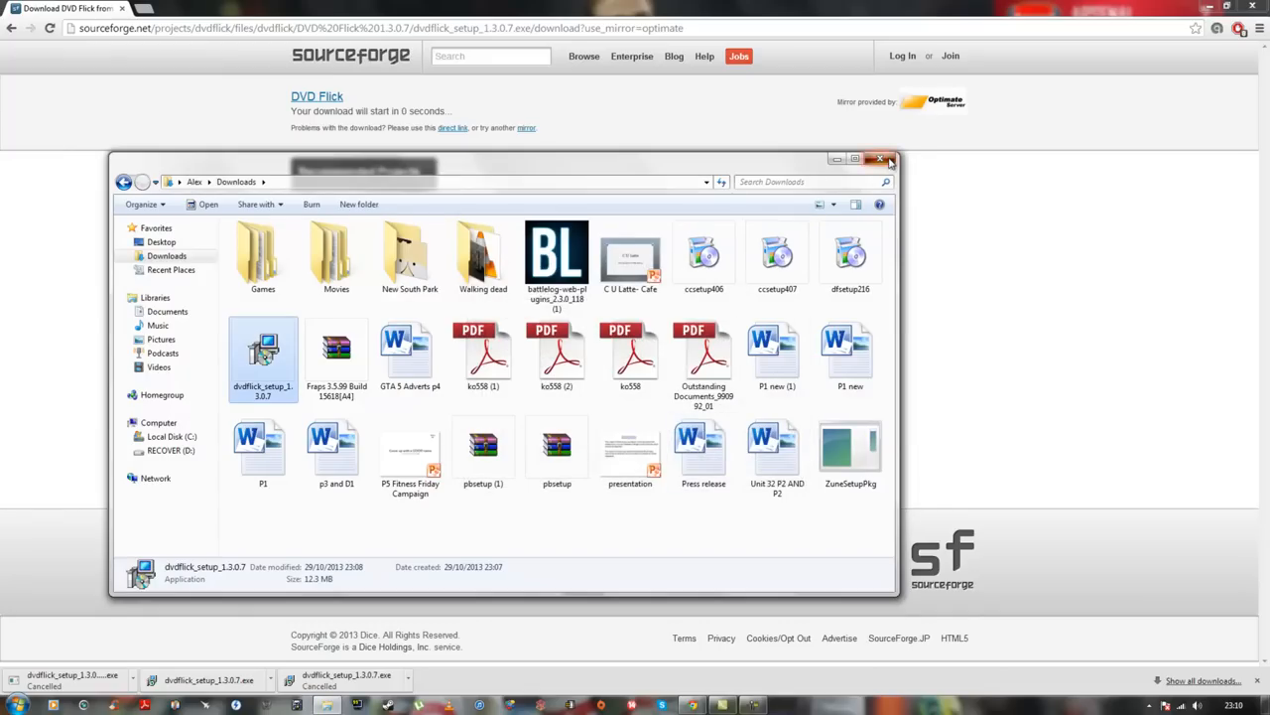
# Step: Close the Downloads folder window
pyautogui.click(880, 159)
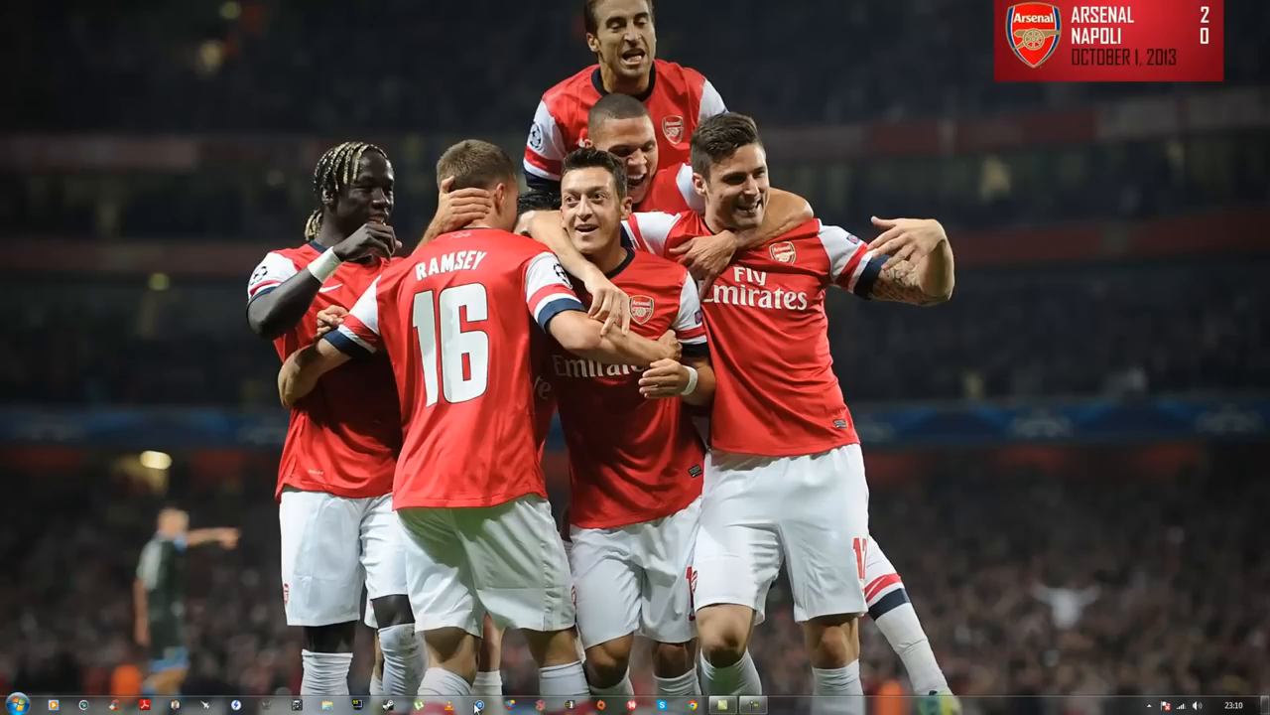
pyautogui.moveTo(515, 629)
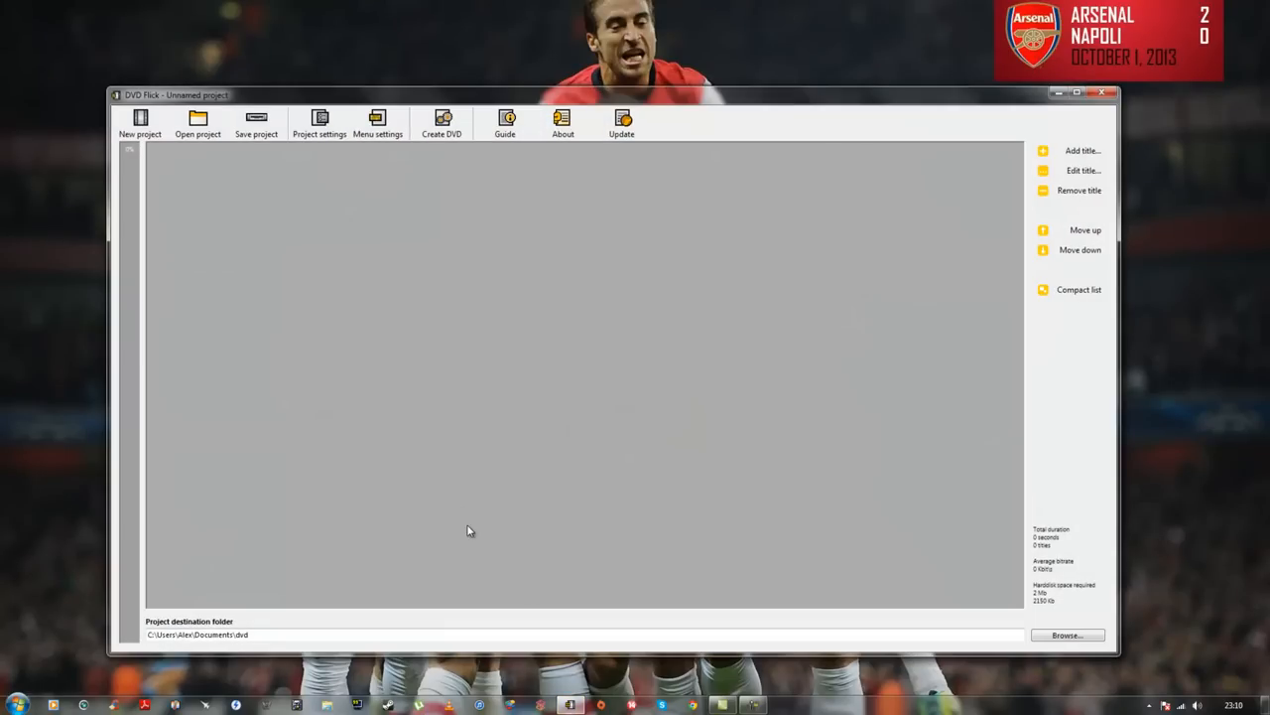
pyautogui.moveTo(395, 199)
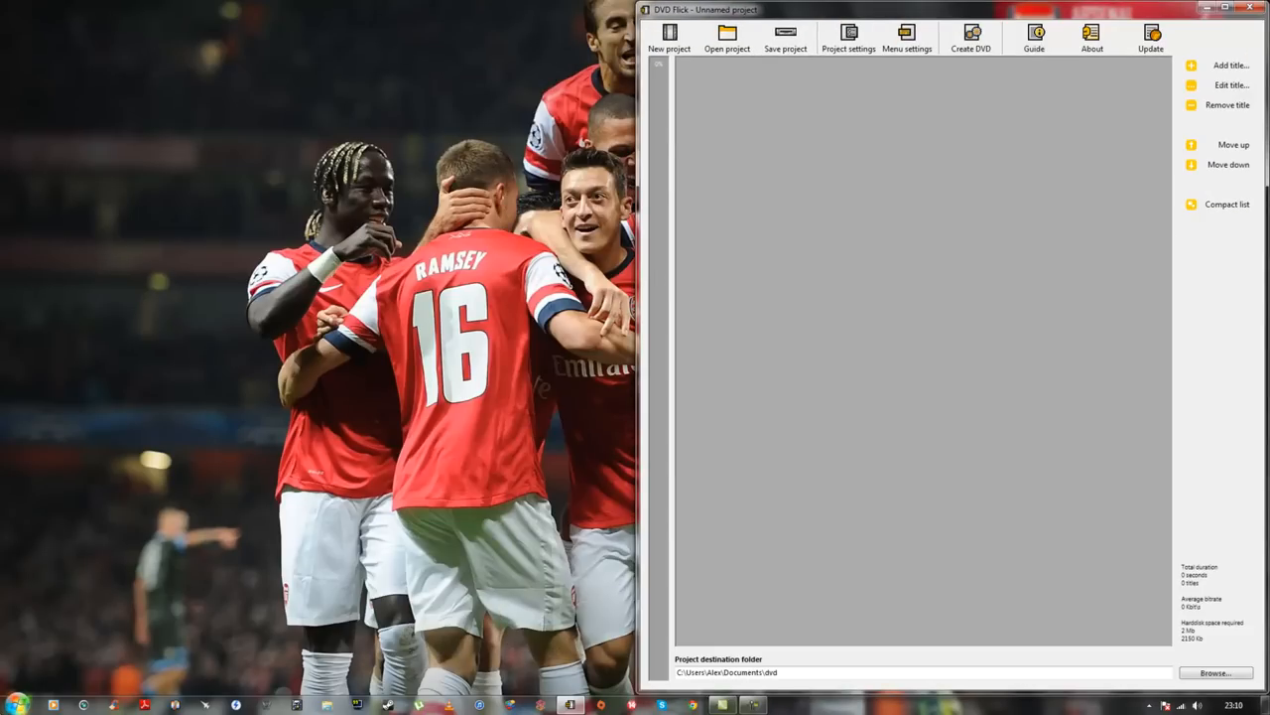
# Step: Open Downloads > Walking dead > S04E02 in Explorer to reach the episode video
pyautogui.click(13, 705)
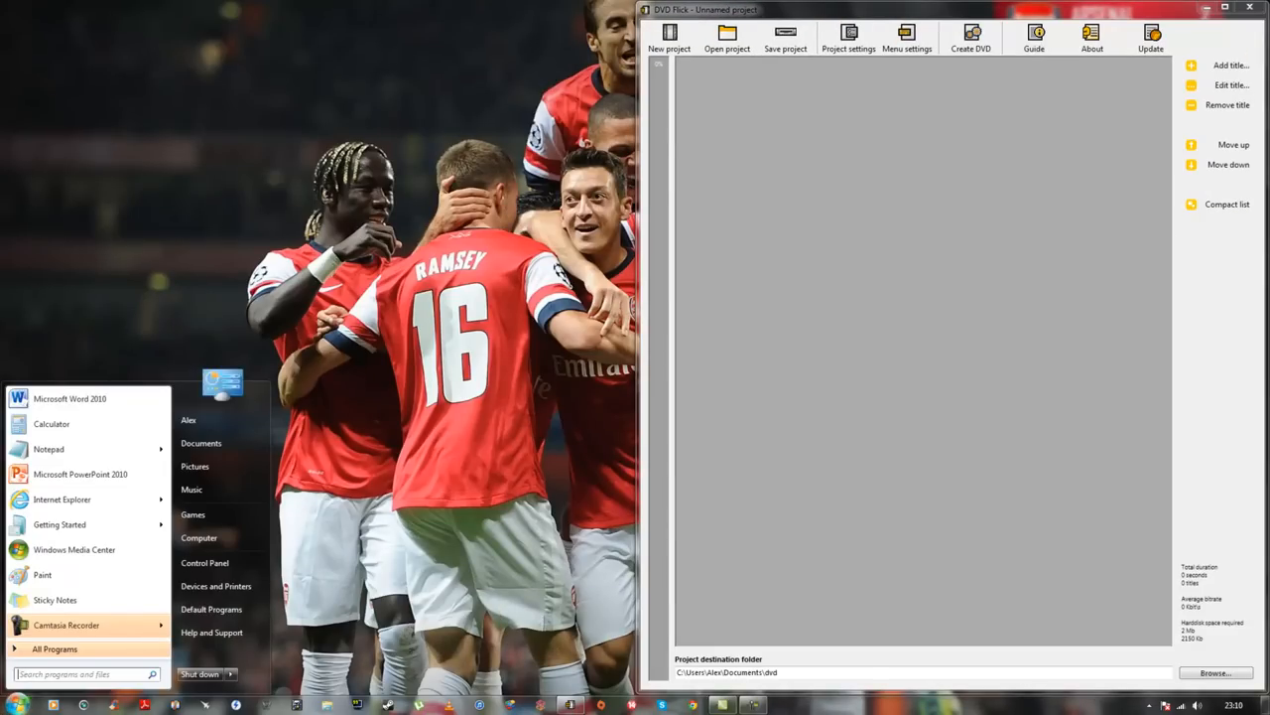
pyautogui.click(198, 536)
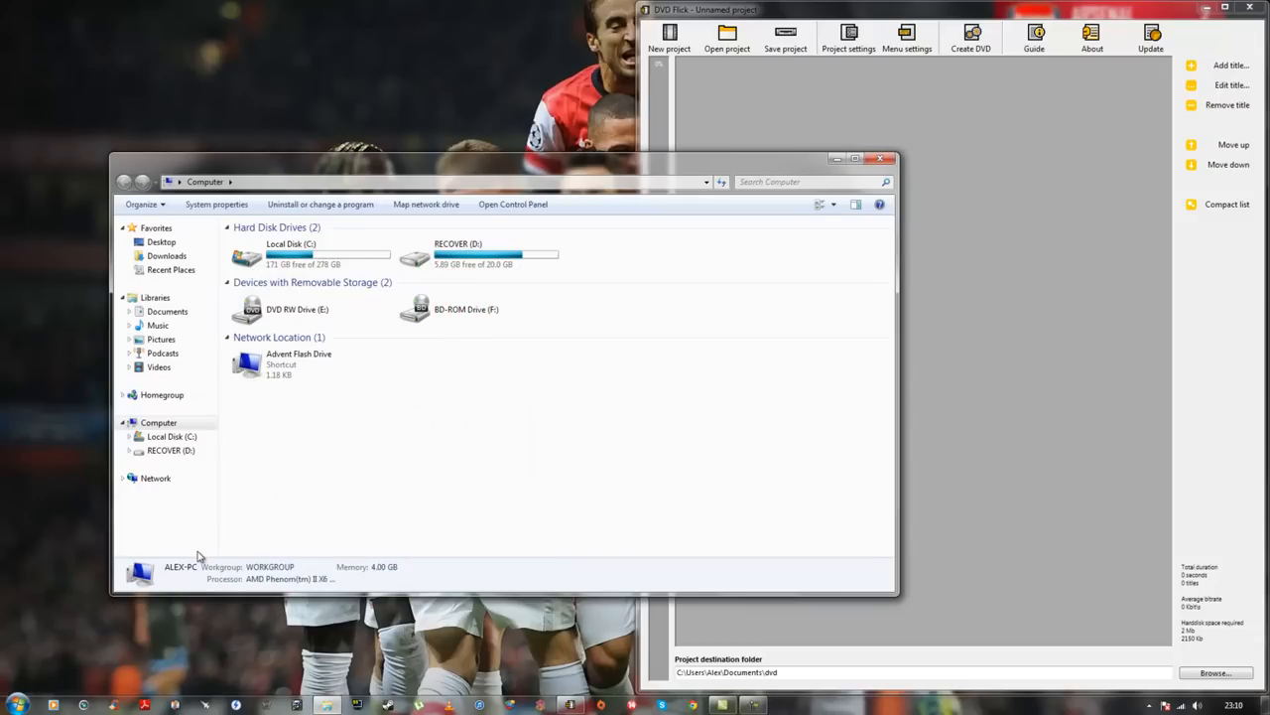
pyautogui.click(167, 256)
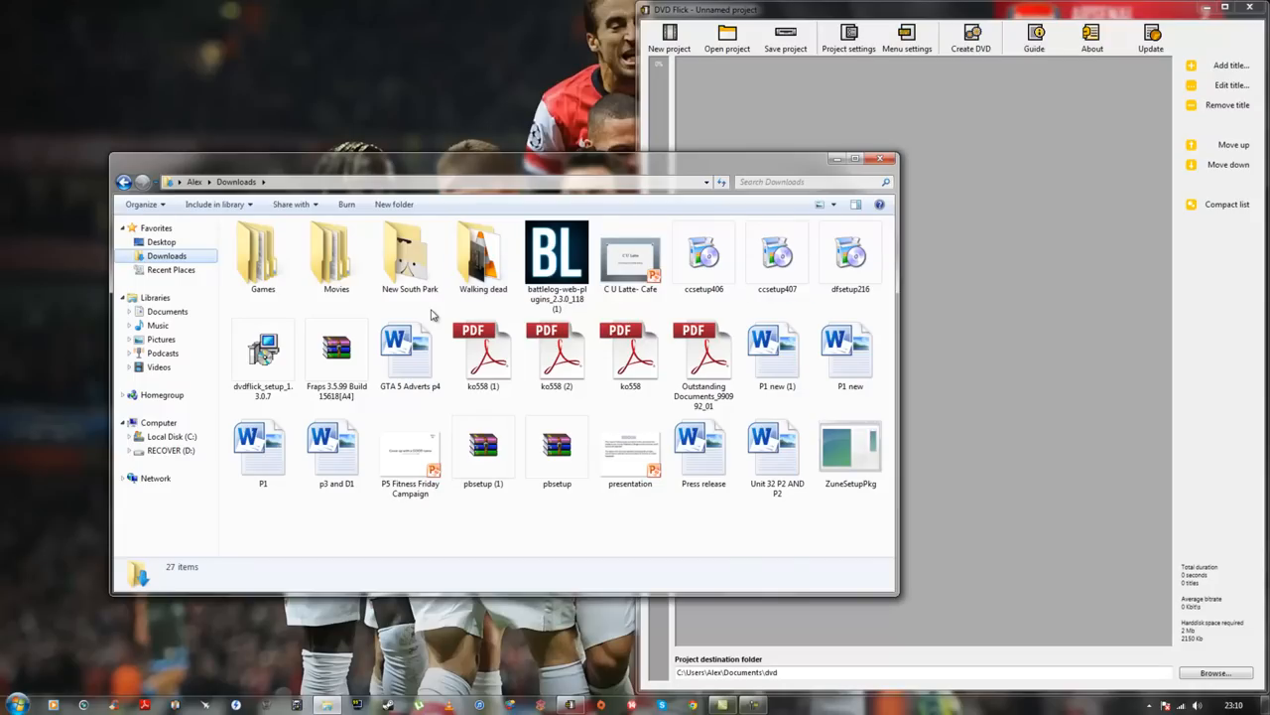
pyautogui.doubleClick(482, 253)
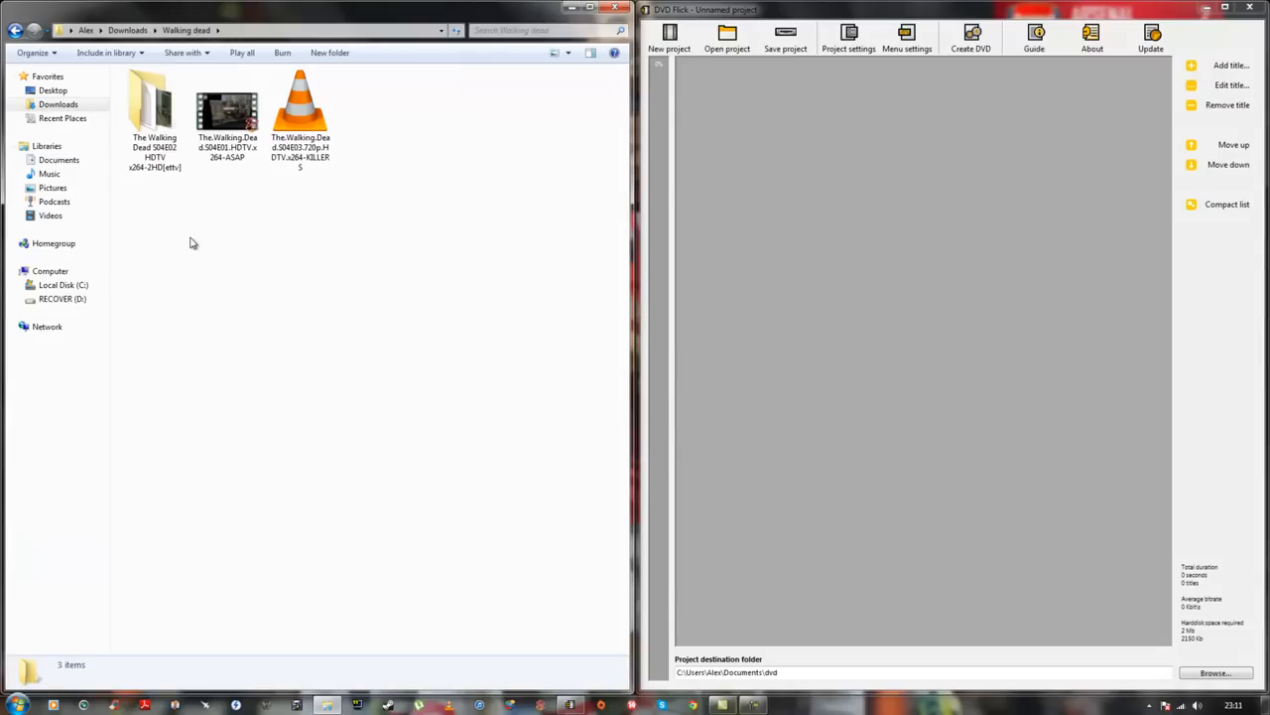
pyautogui.click(154, 104)
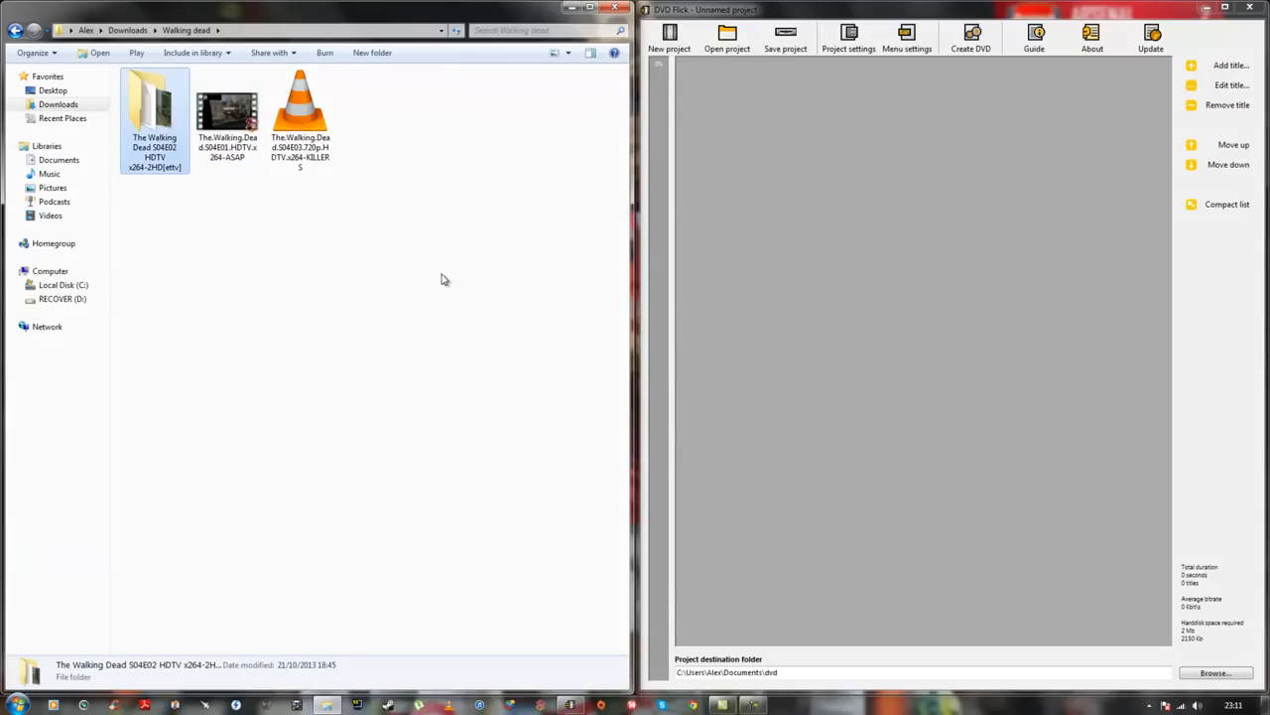
pyautogui.doubleClick(154, 110)
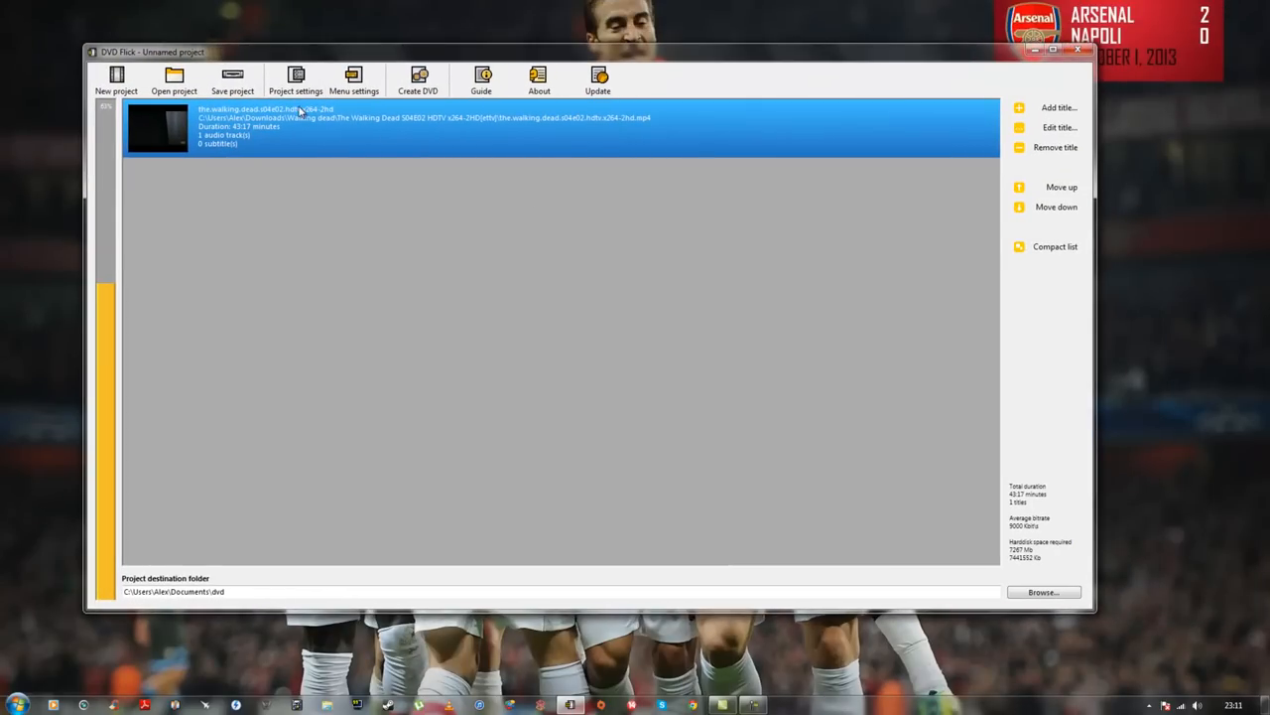
# Step: In Project settings General, title it 'Walking Dead S4E2' with Above normal encoder priority
pyautogui.click(296, 80)
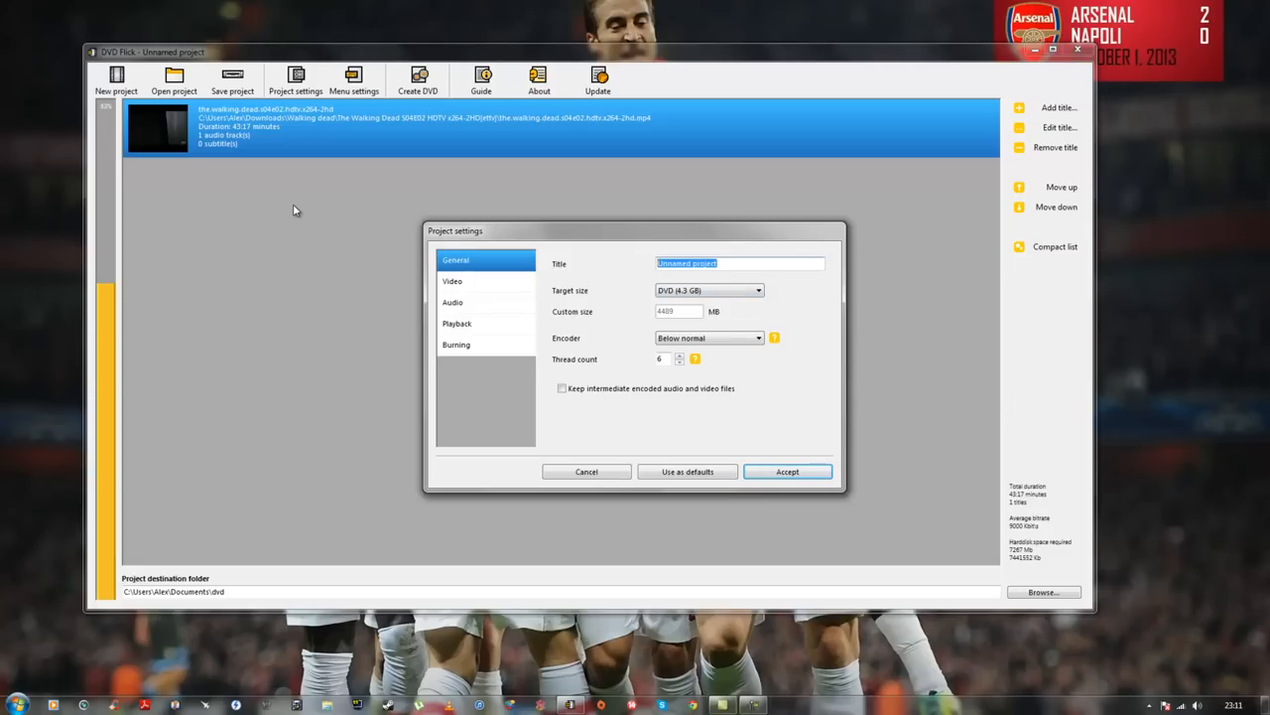
pyautogui.write('Walking')
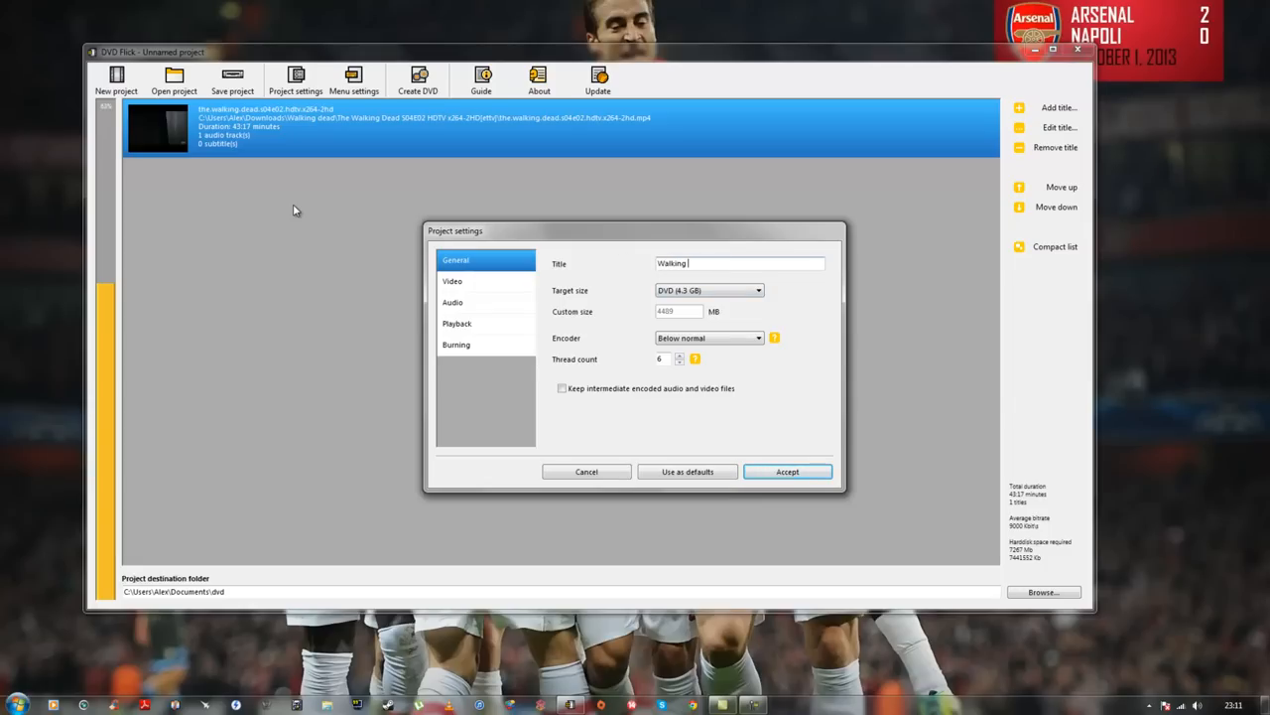
pyautogui.write('Dead S4E2')
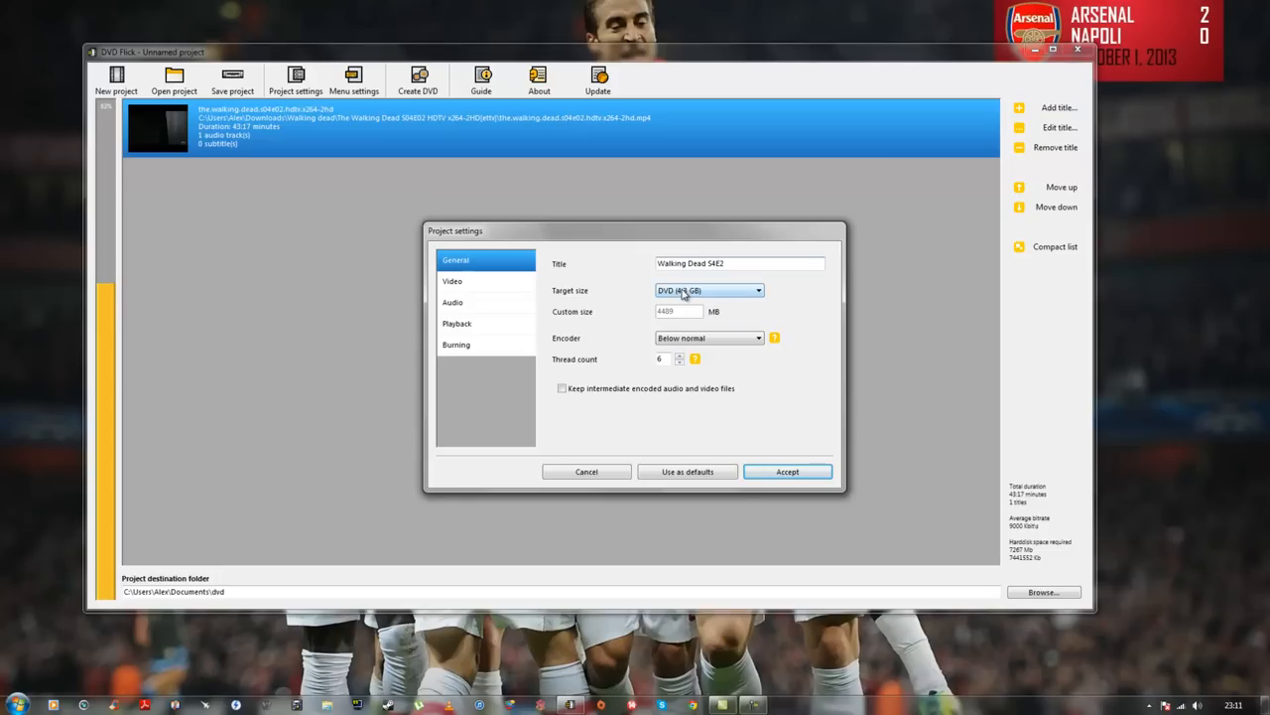
pyautogui.click(758, 338)
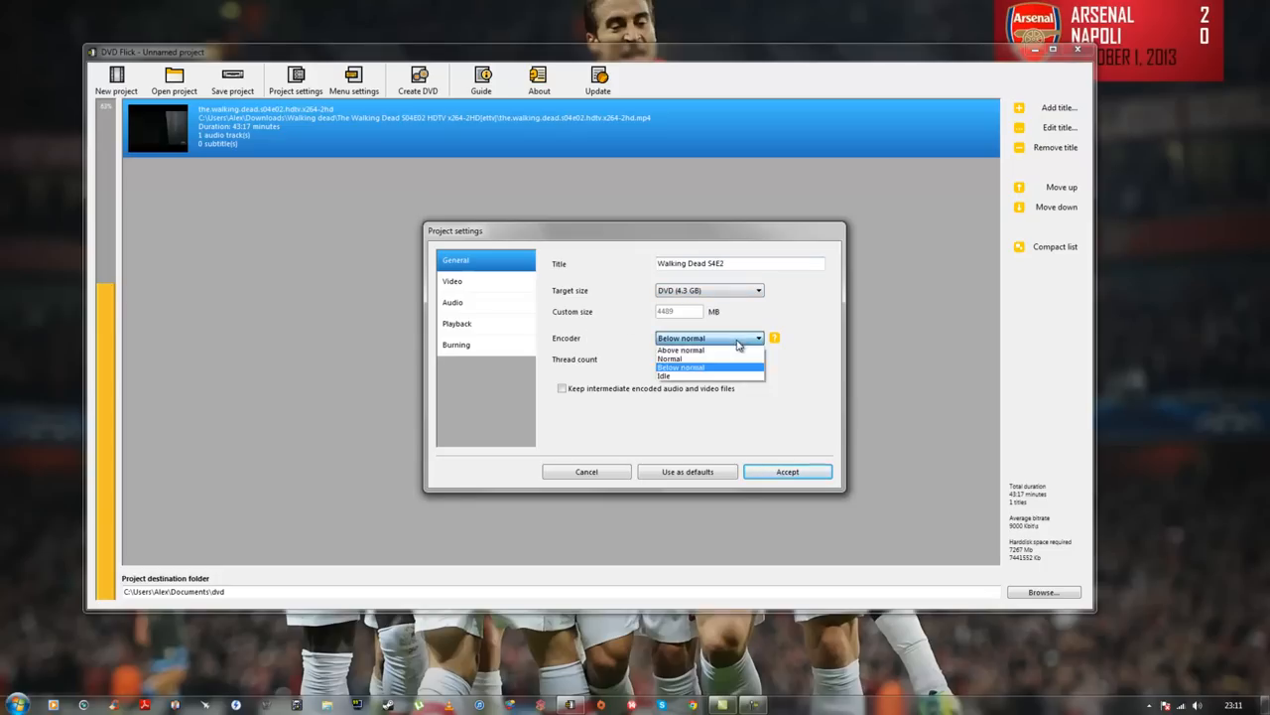
pyautogui.moveTo(713, 373)
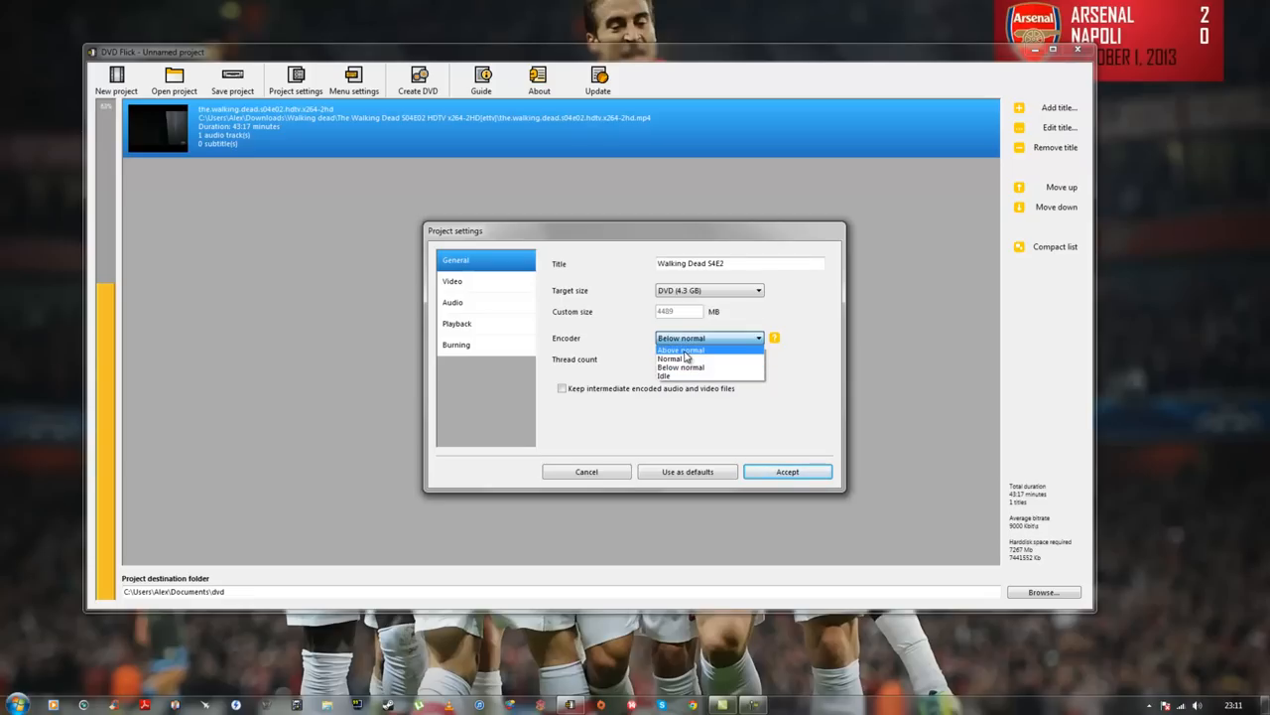
pyautogui.click(680, 350)
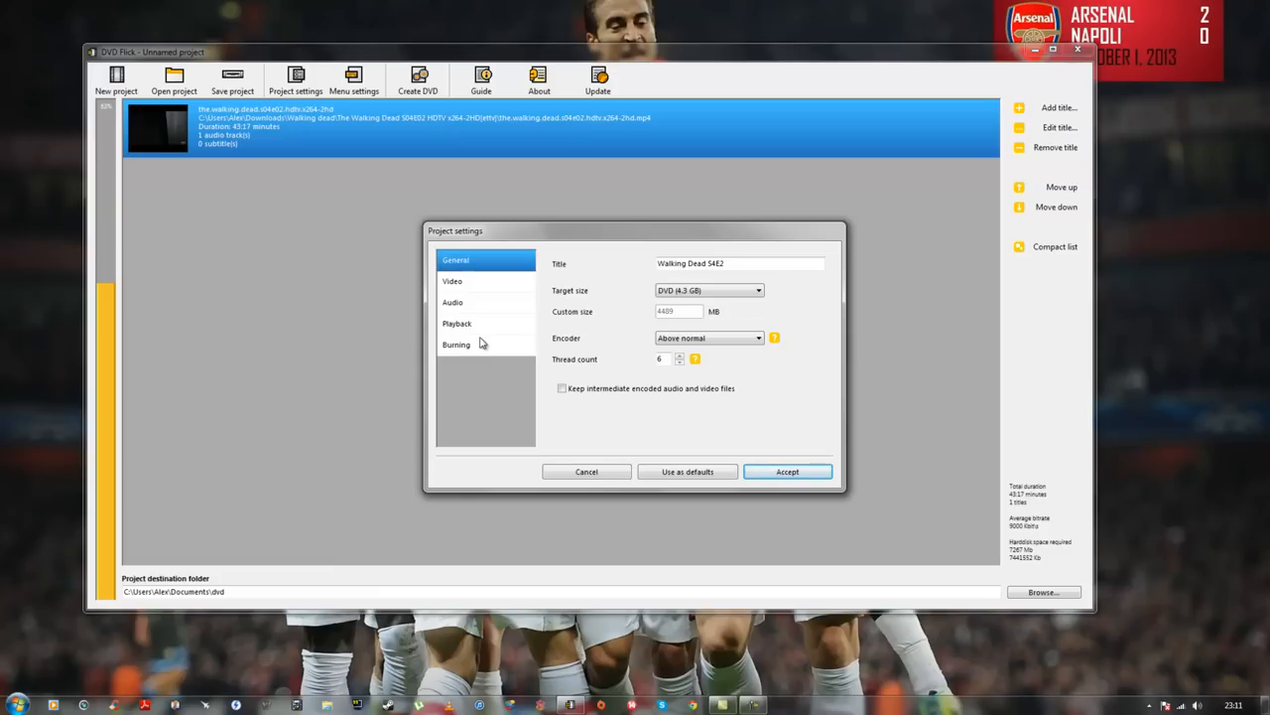
pyautogui.moveTo(474, 286)
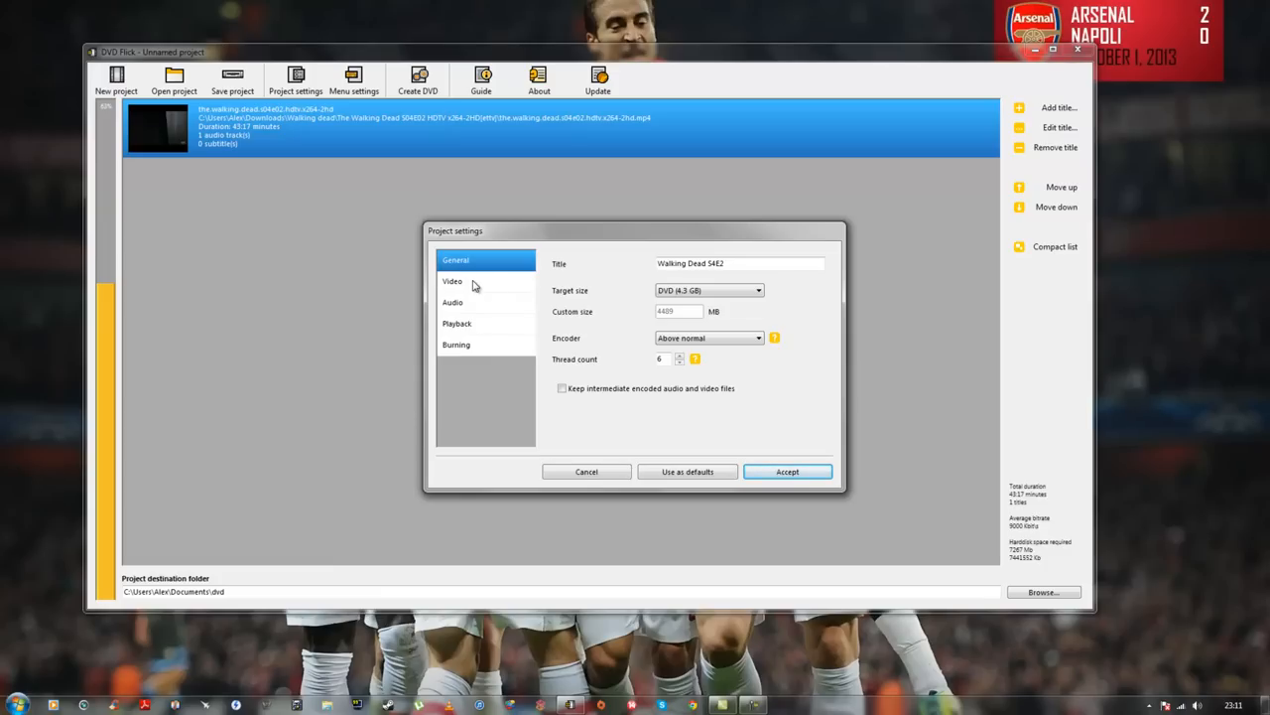
# Step: Step through the Video, Audio, Playback and Burning pages of Project settings
pyautogui.click(453, 281)
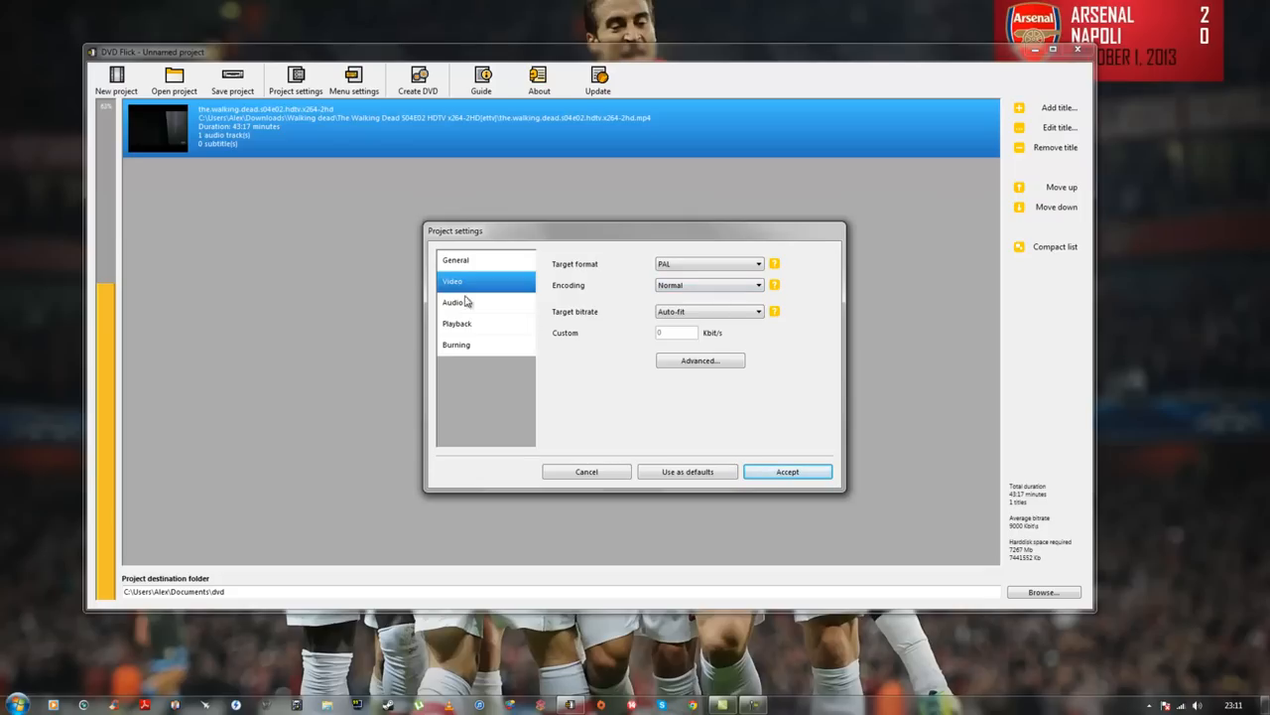
pyautogui.click(454, 302)
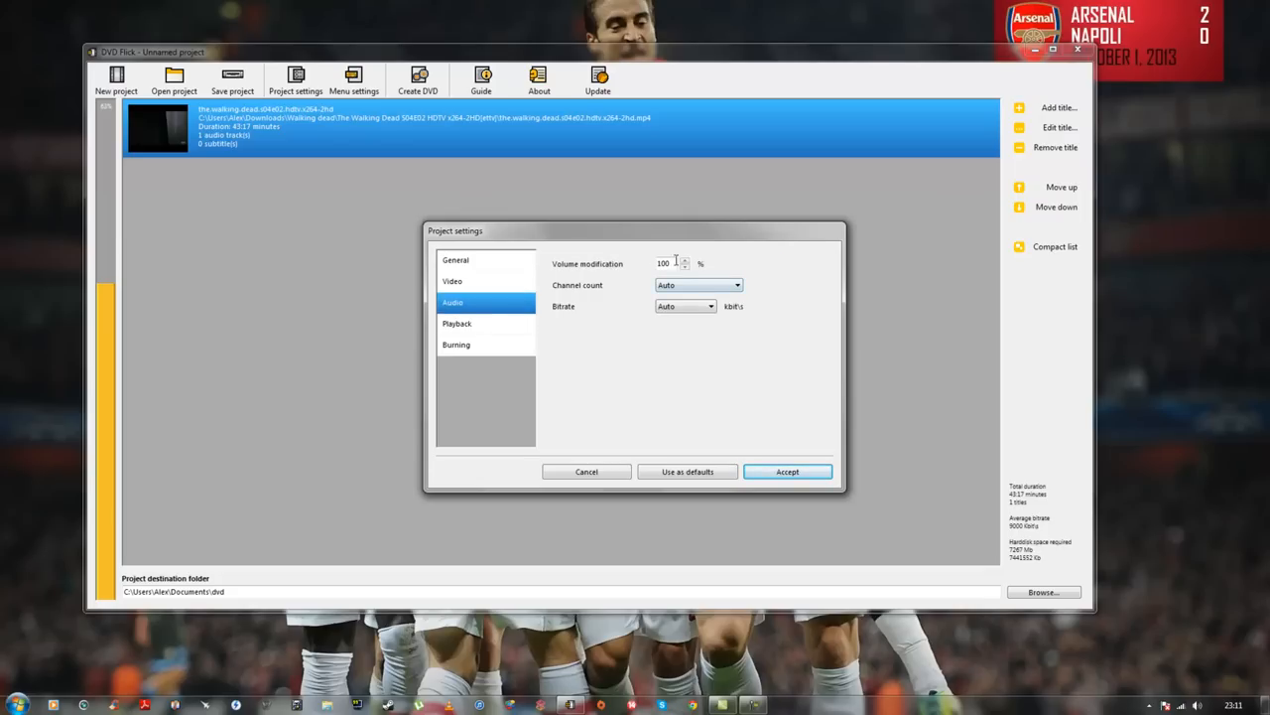
pyautogui.click(457, 322)
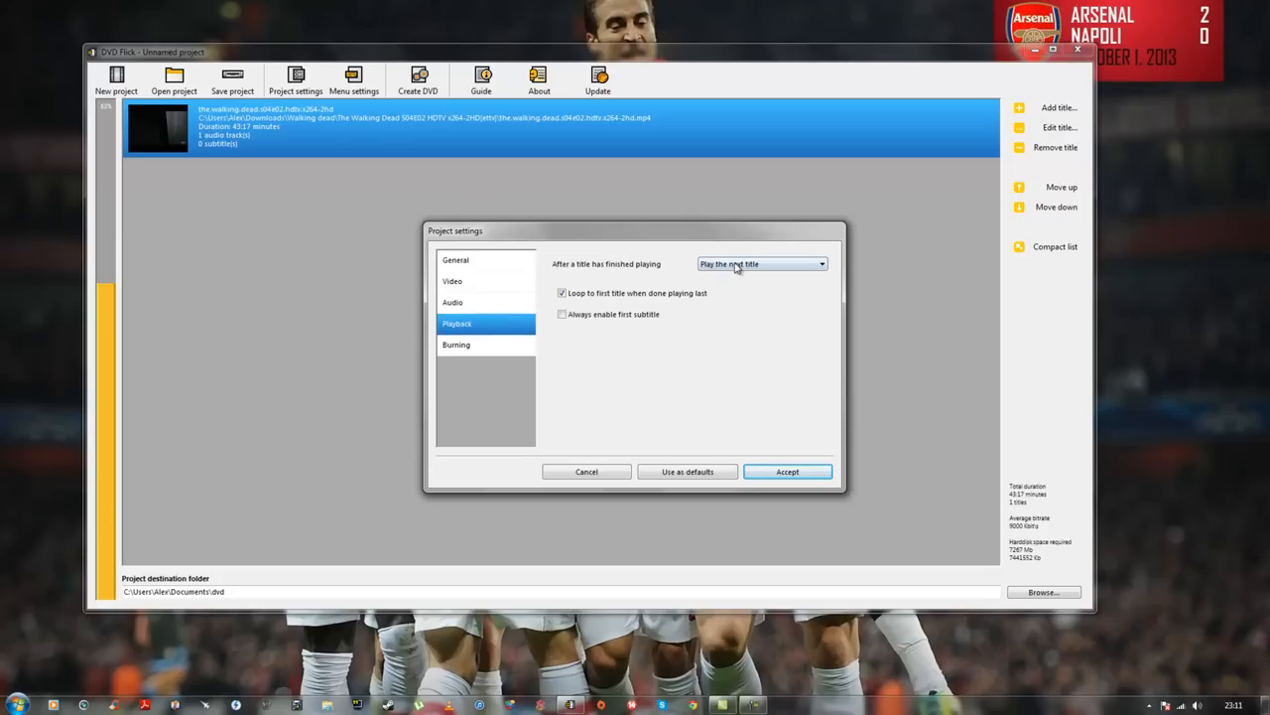
pyautogui.click(456, 345)
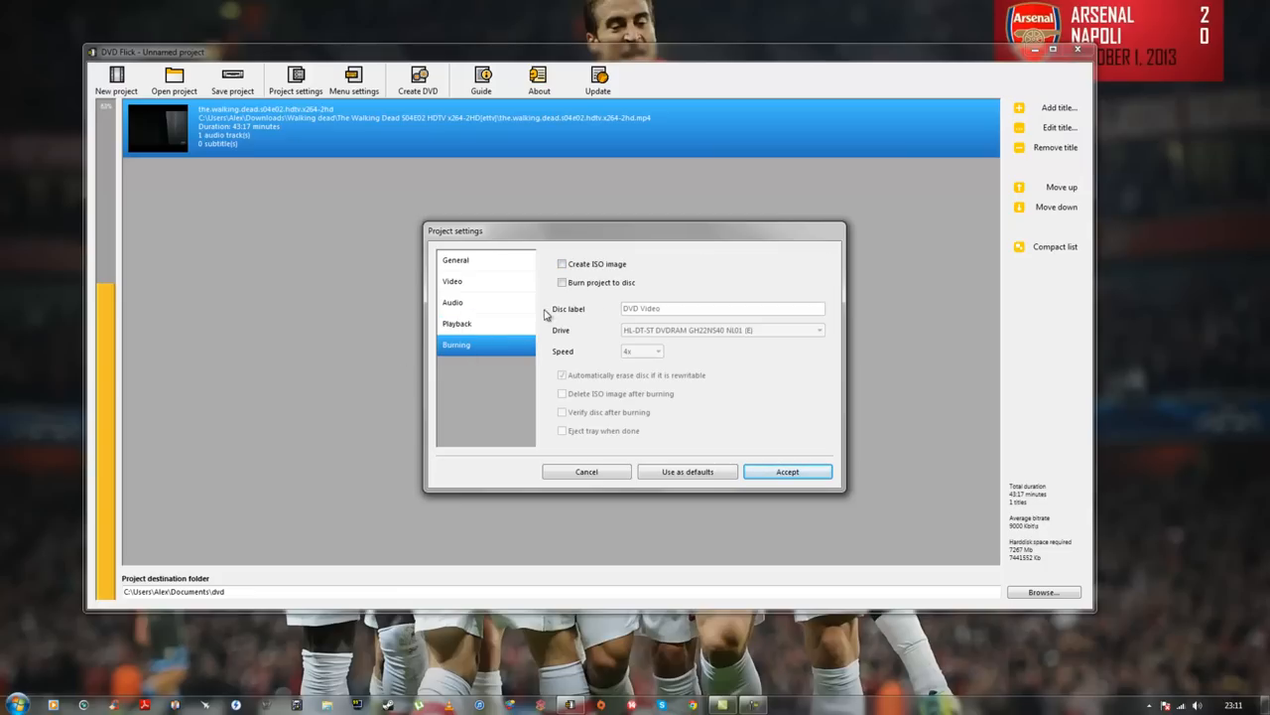
# Step: Enable burning to disc at 4x, dismissing the speed warning, and tick eject tray when done
pyautogui.click(562, 282)
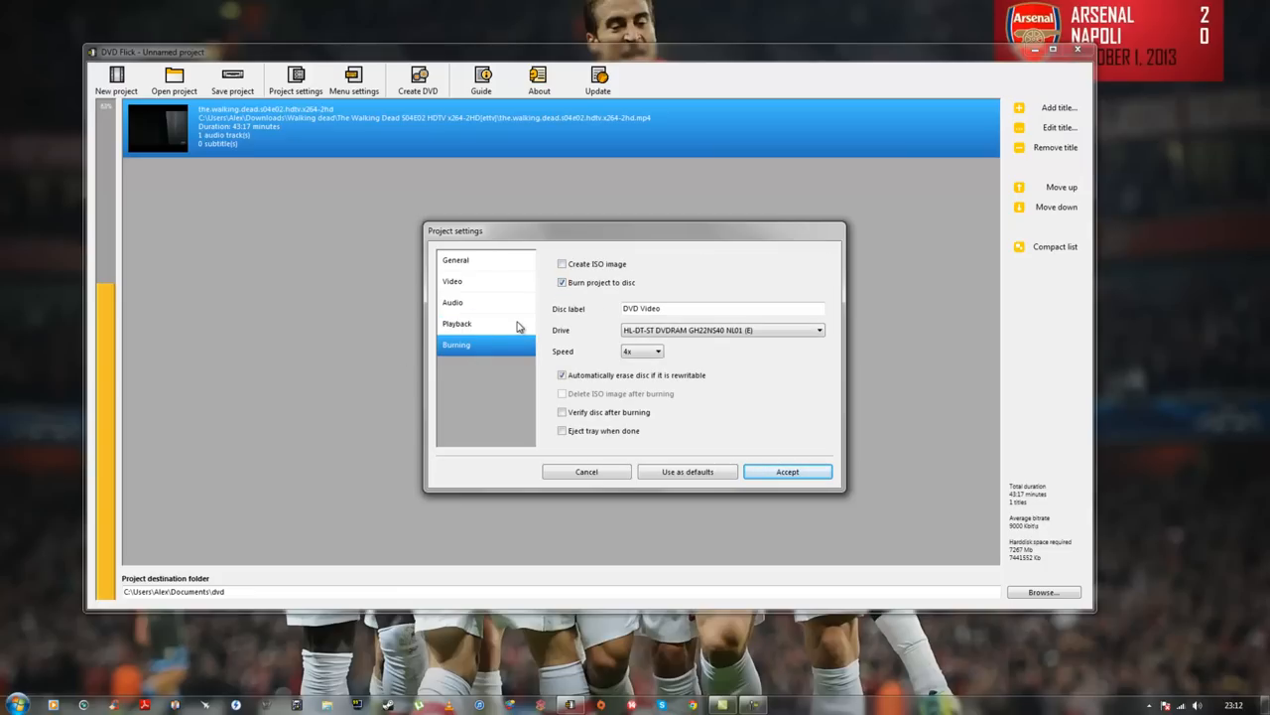
pyautogui.click(657, 351)
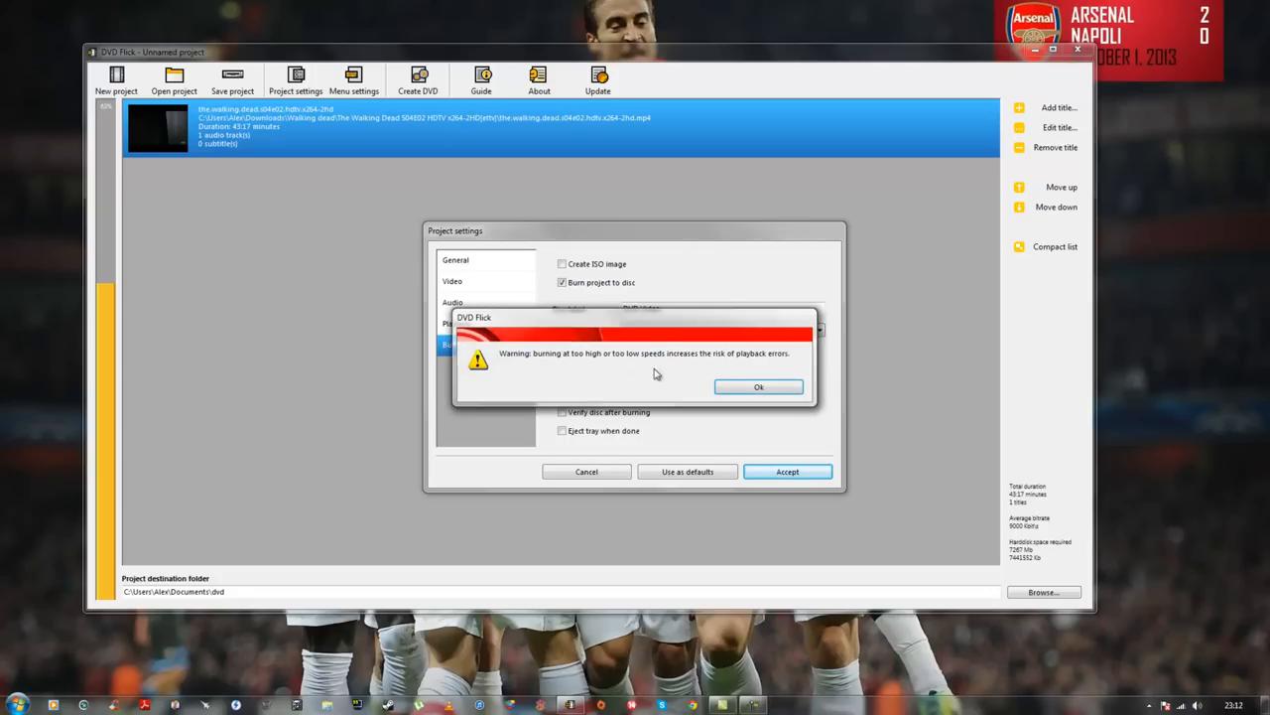
pyautogui.click(758, 386)
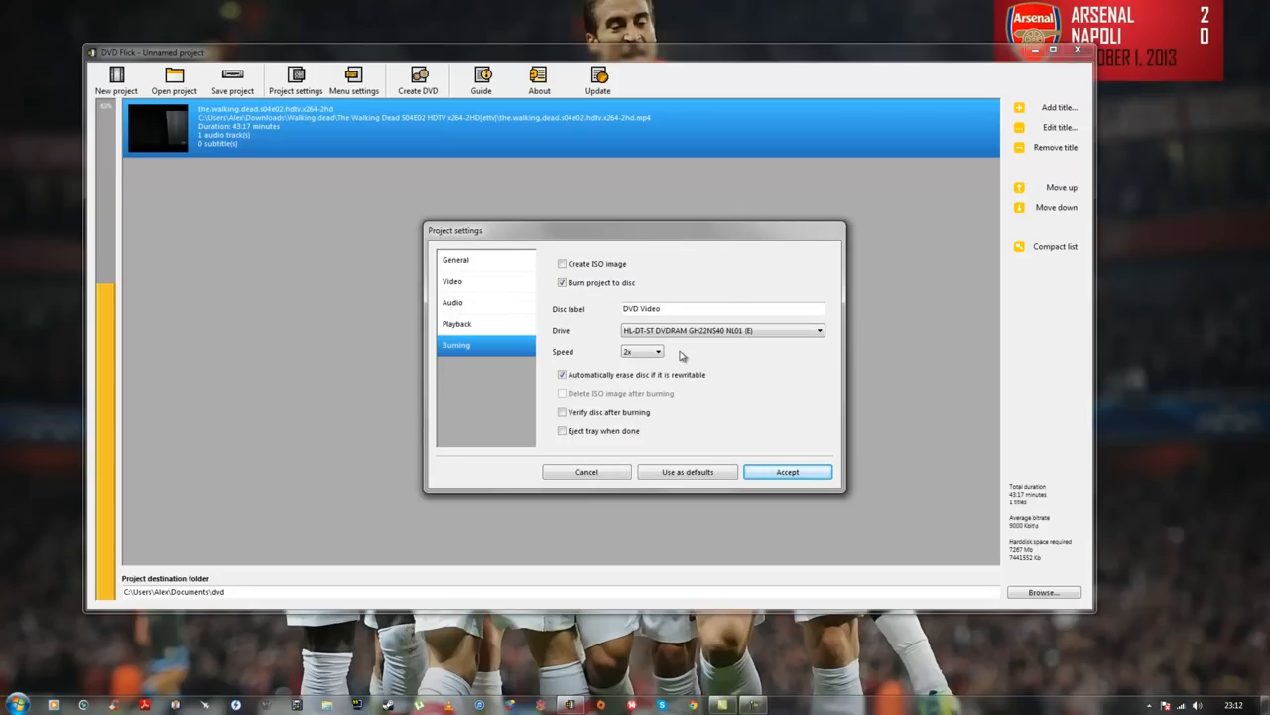
pyautogui.click(658, 351)
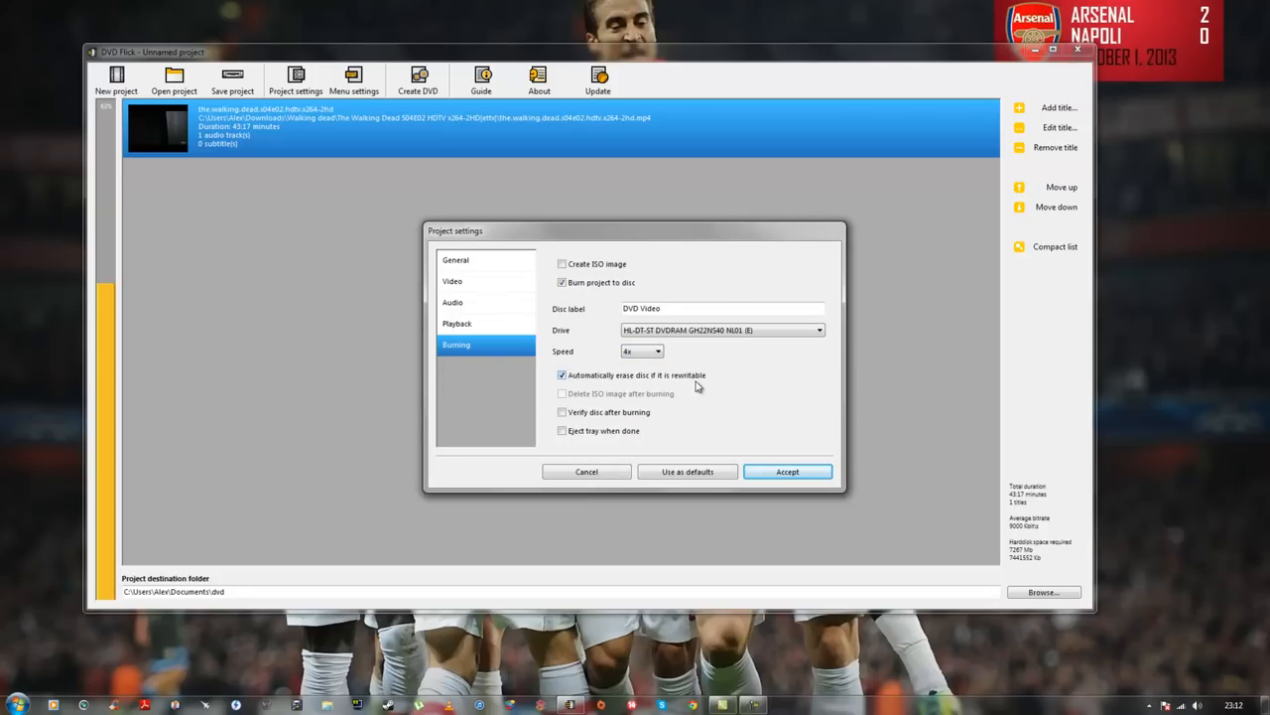
pyautogui.moveTo(598, 291)
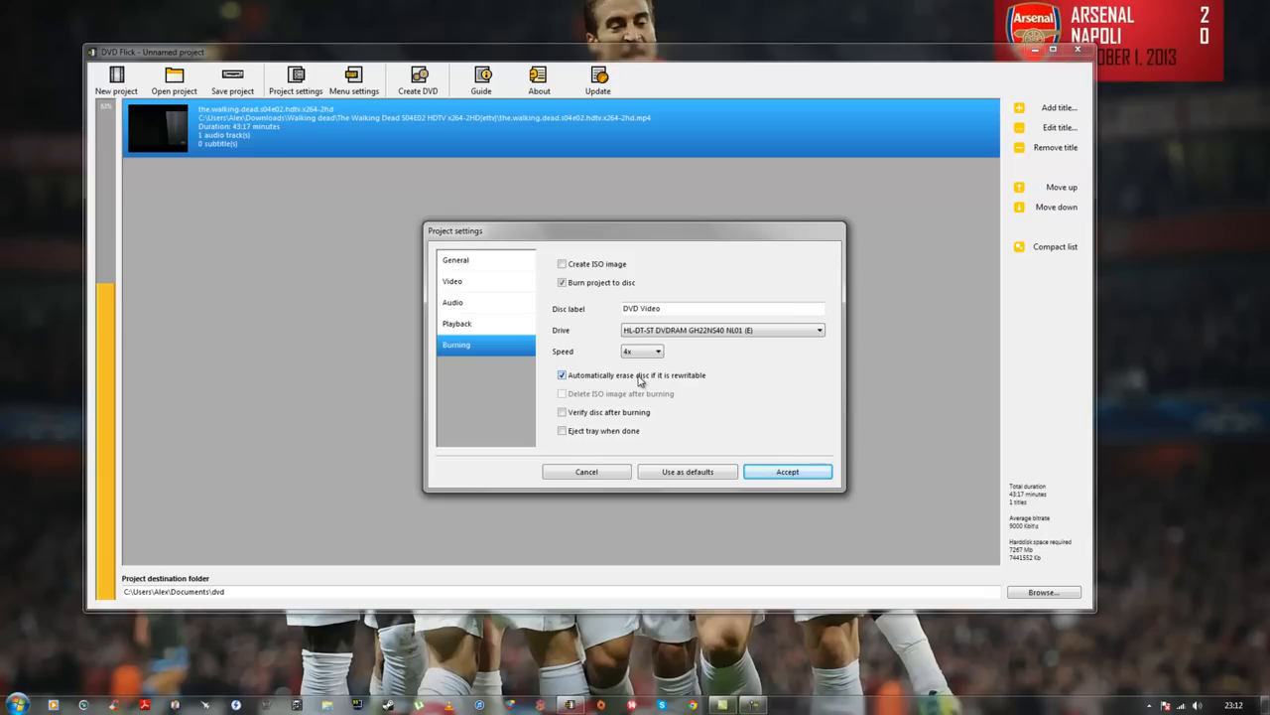
pyautogui.moveTo(650, 365)
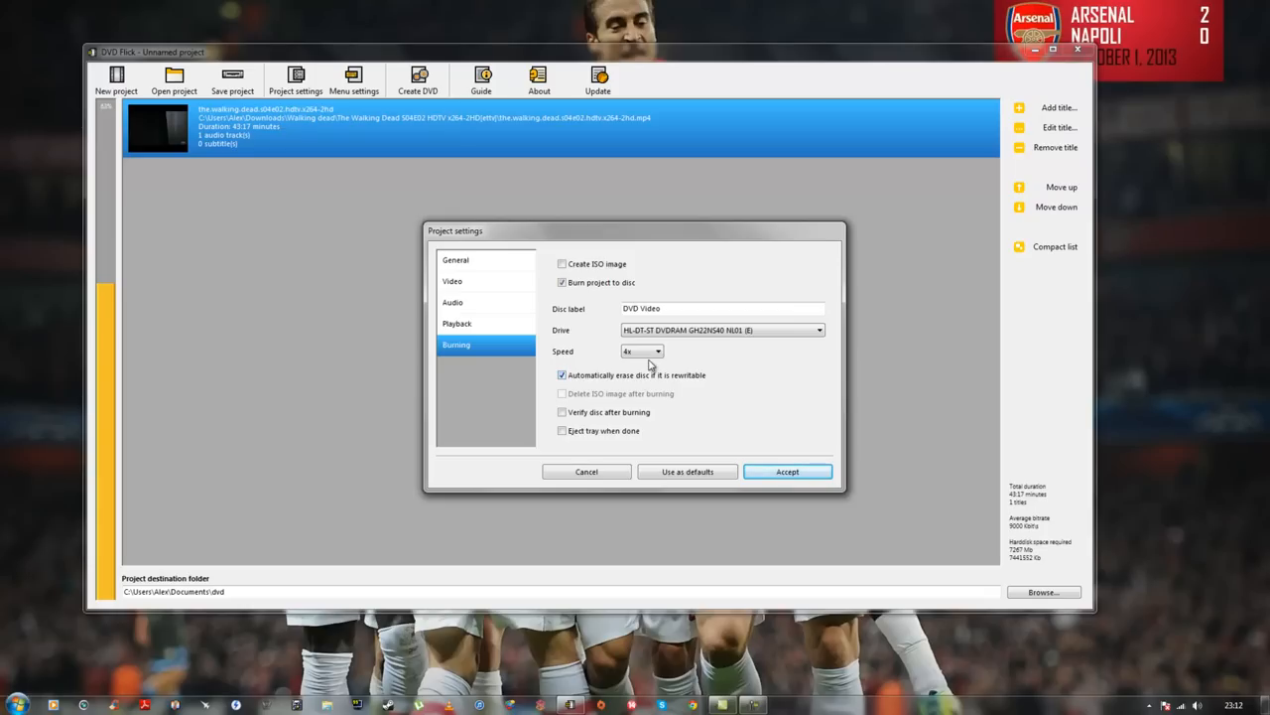
pyautogui.moveTo(608, 353)
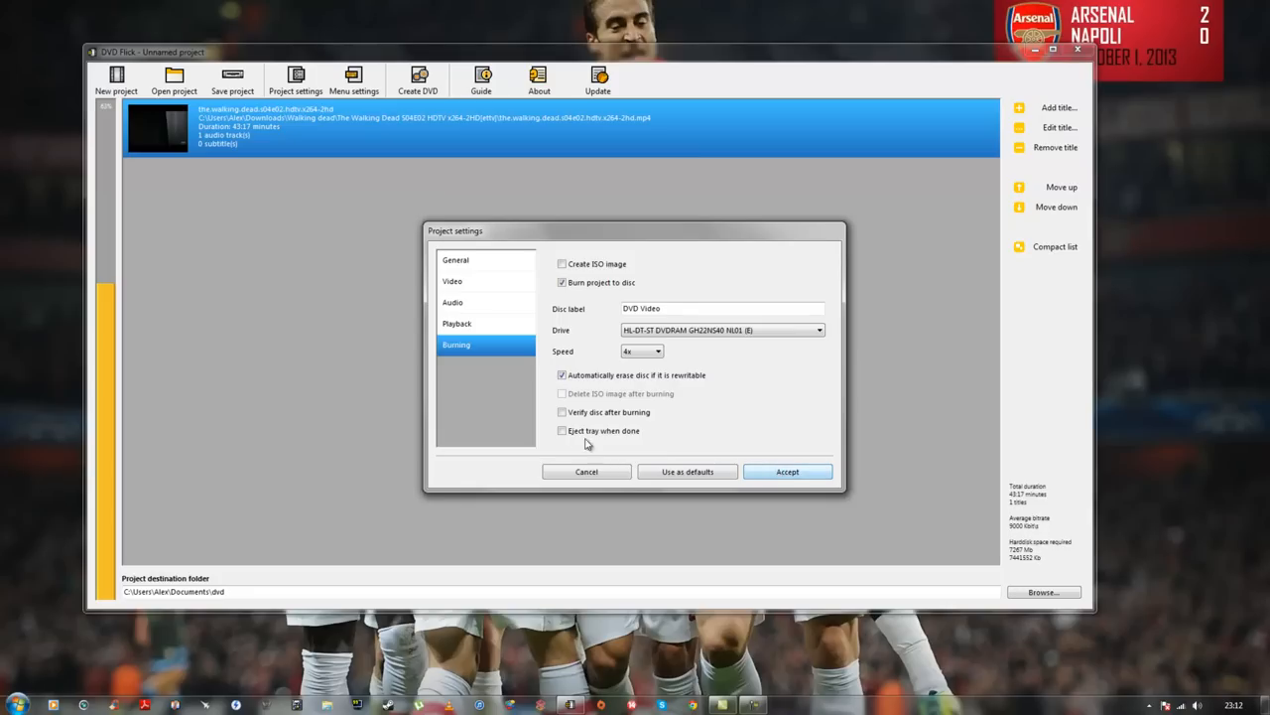
pyautogui.click(563, 430)
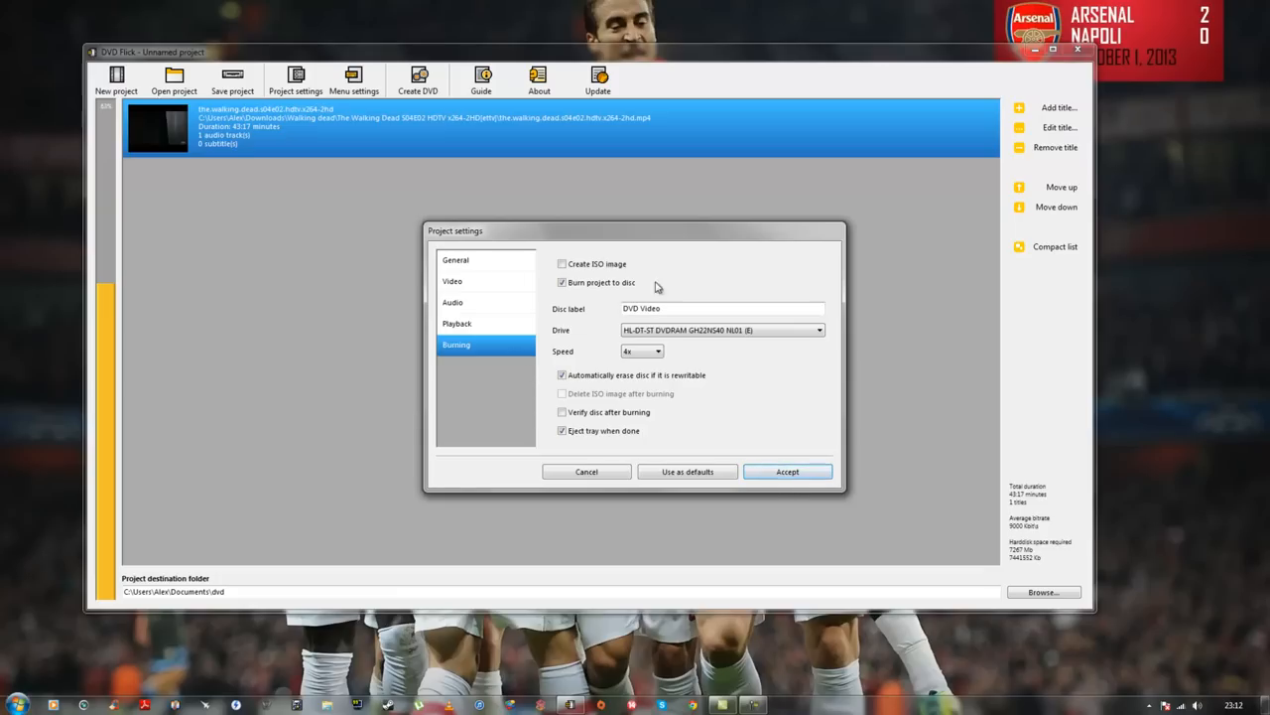
# Step: Accept the project settings, then apply the Plasma Sphere theme in Menu settings
pyautogui.click(787, 471)
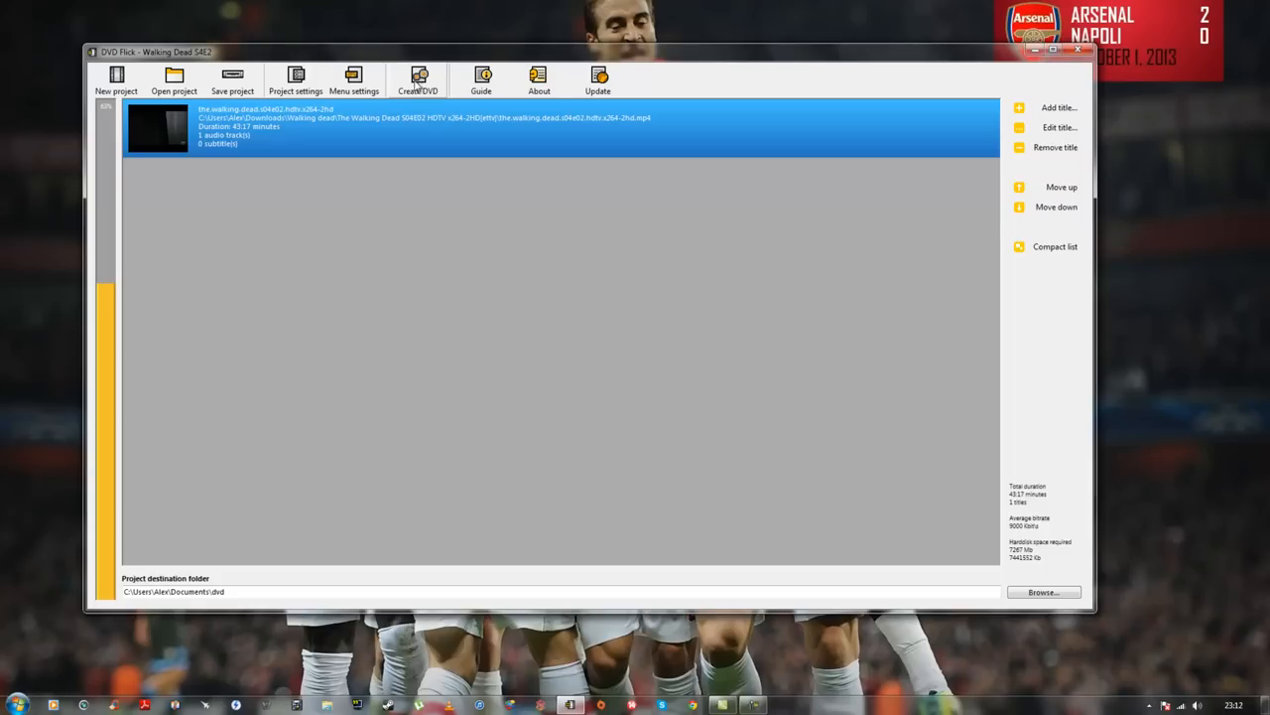
pyautogui.click(355, 80)
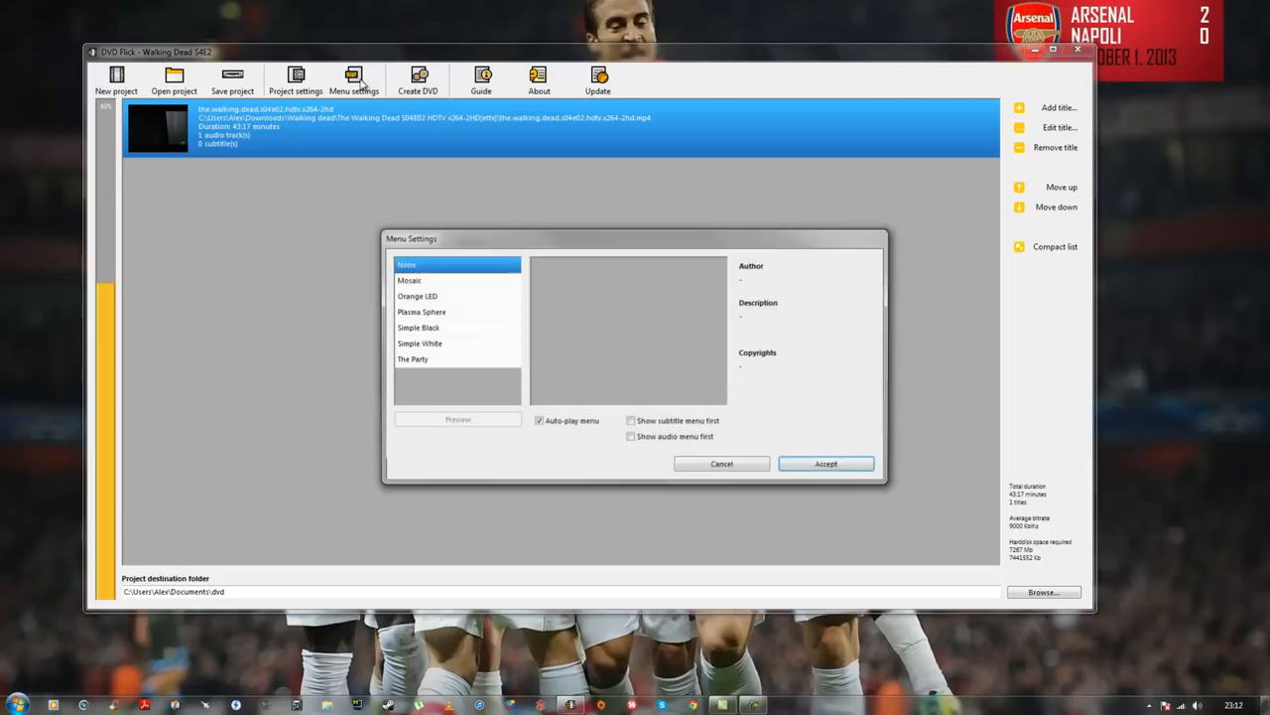
pyautogui.click(422, 312)
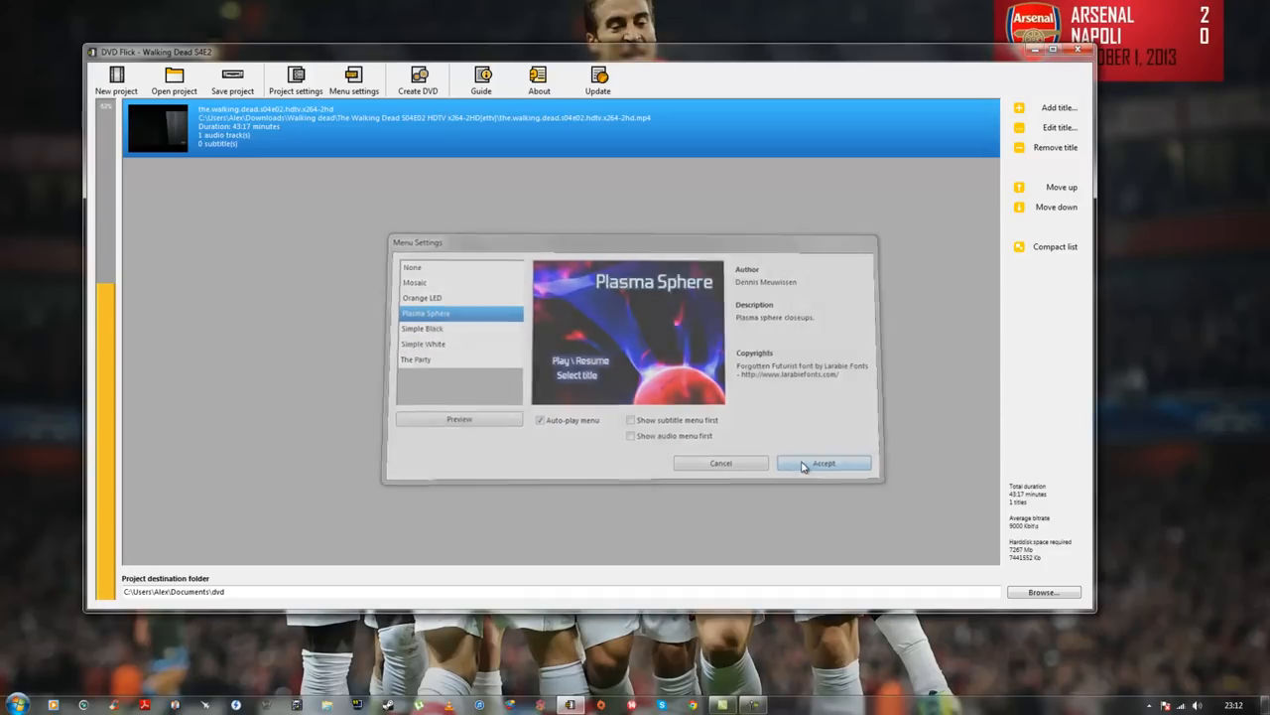
pyautogui.click(823, 464)
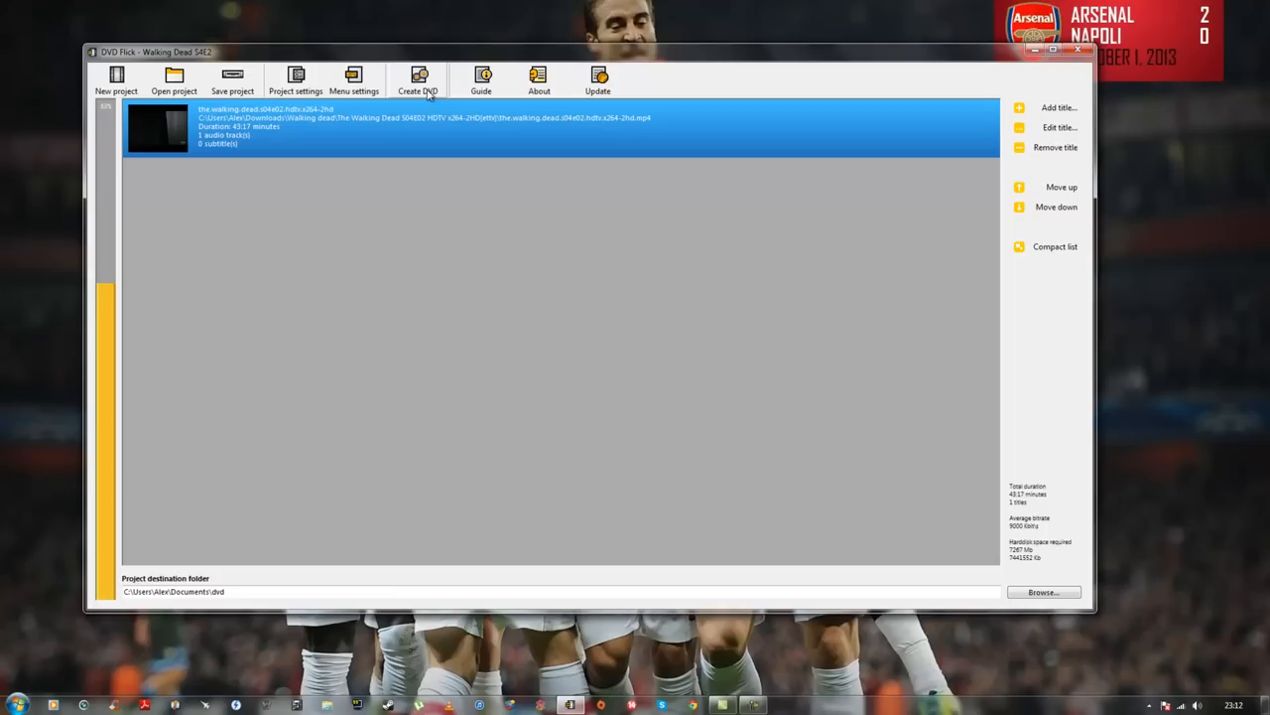
# Step: Create the Walking Dead S4E2 DVD, overwriting the existing output folder and acknowledging the burn notice
pyautogui.click(418, 79)
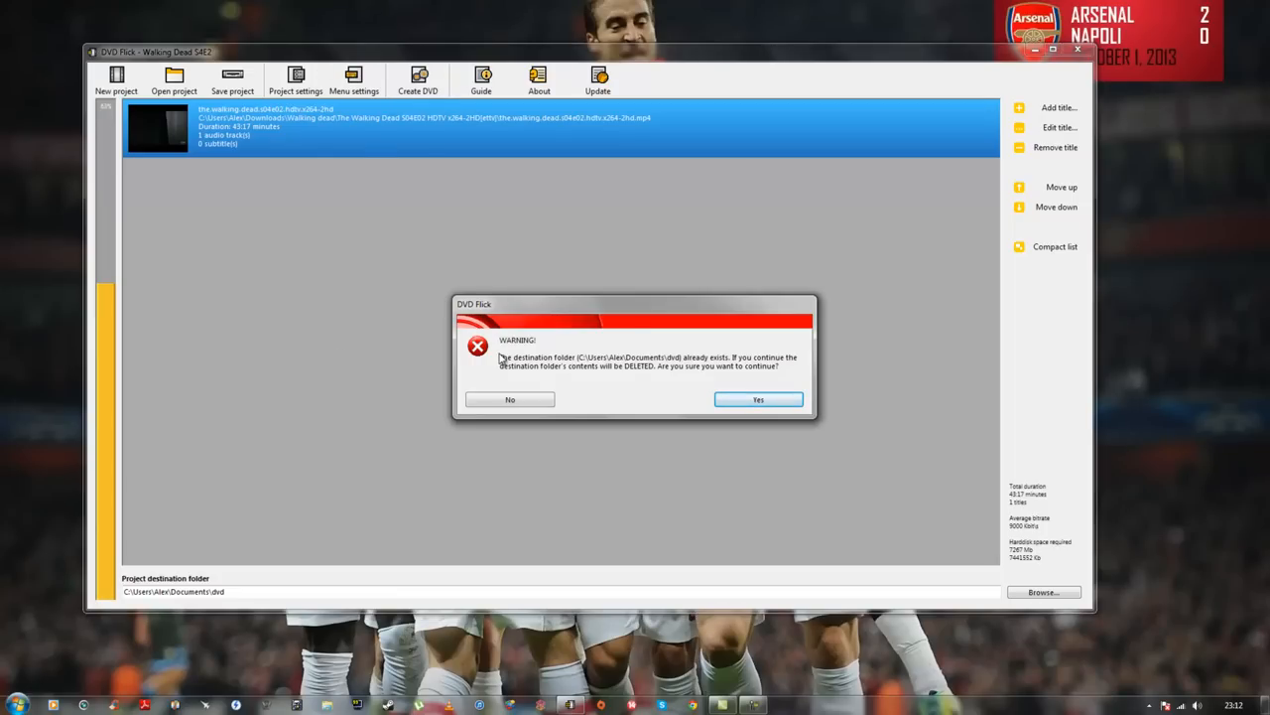
pyautogui.moveTo(660, 365)
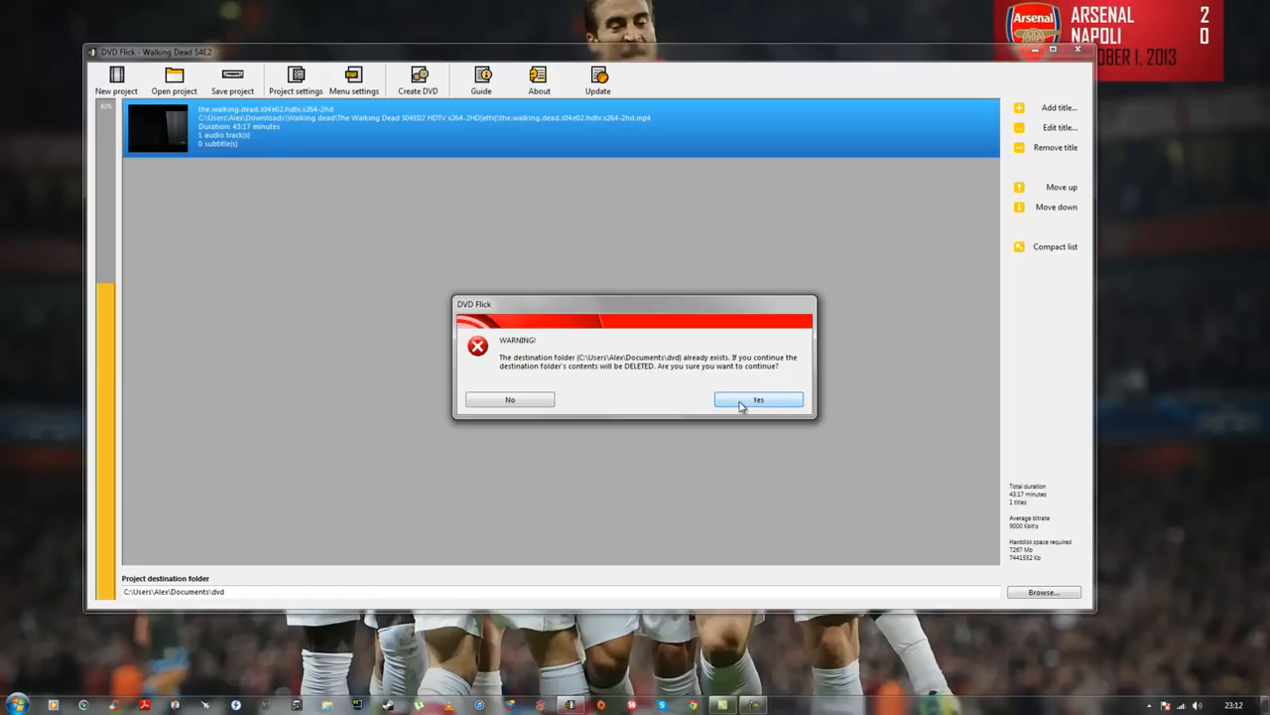
pyautogui.click(758, 399)
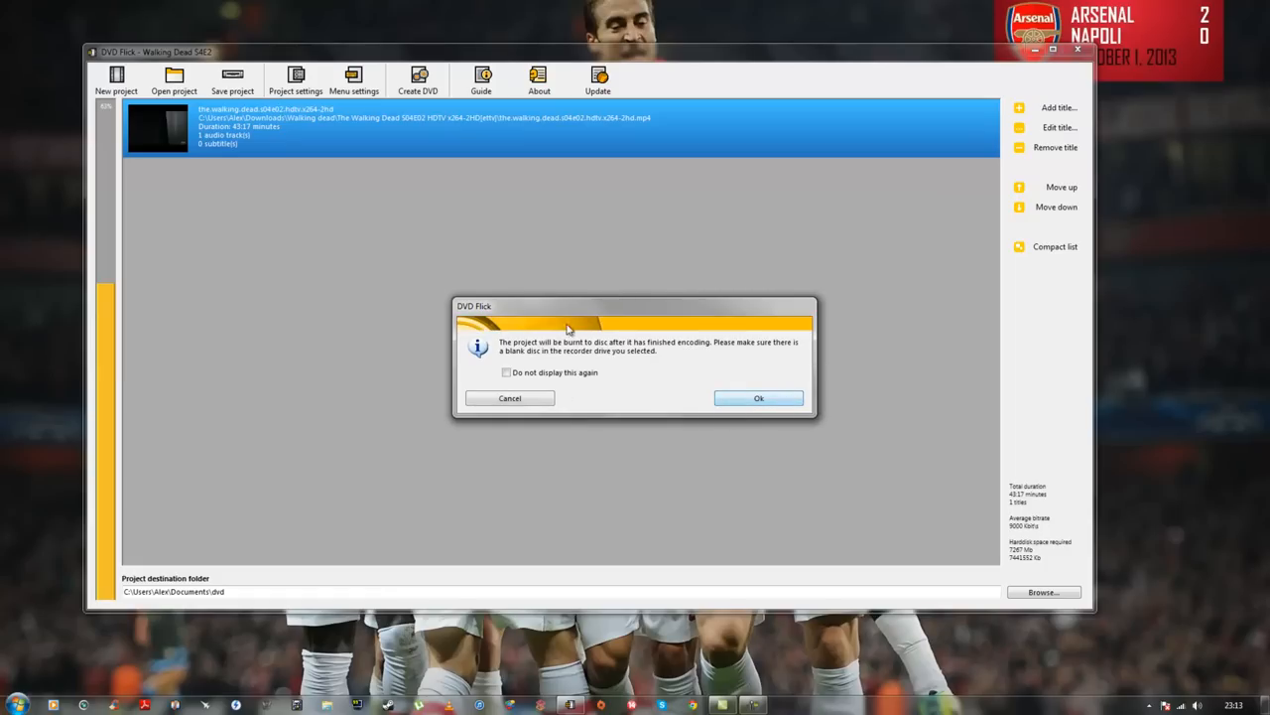
pyautogui.click(758, 397)
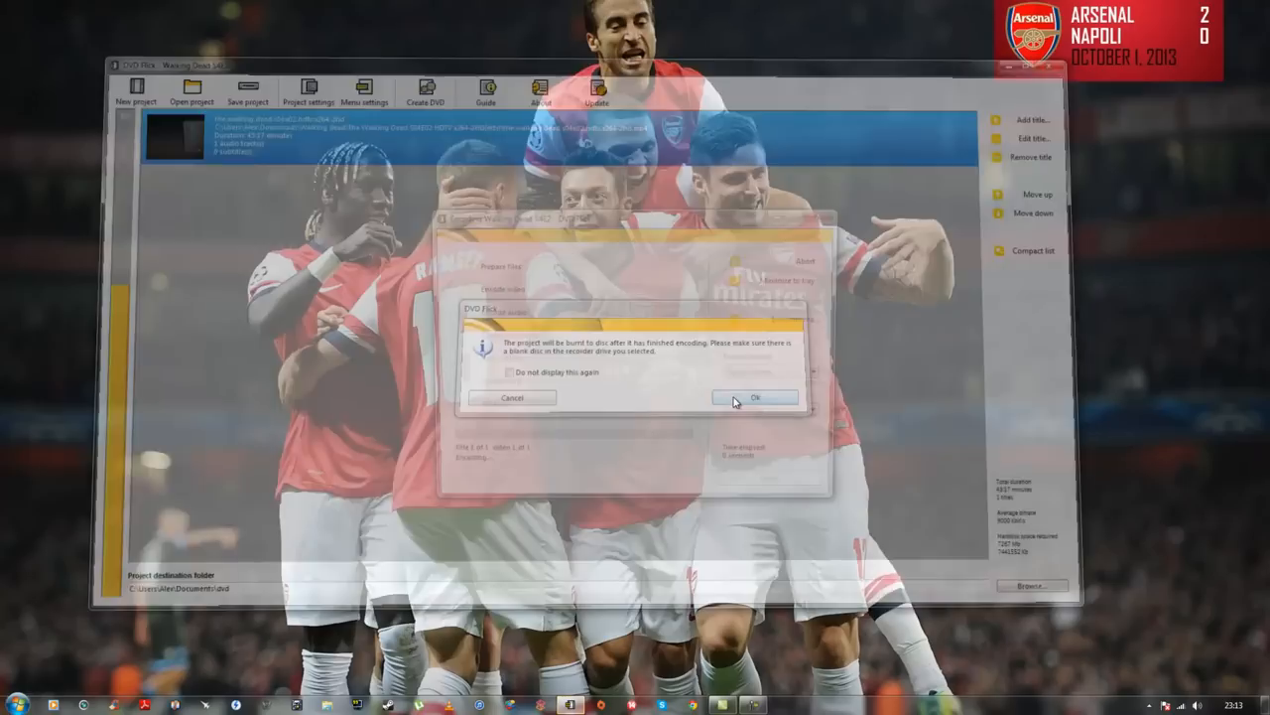
pyautogui.click(754, 397)
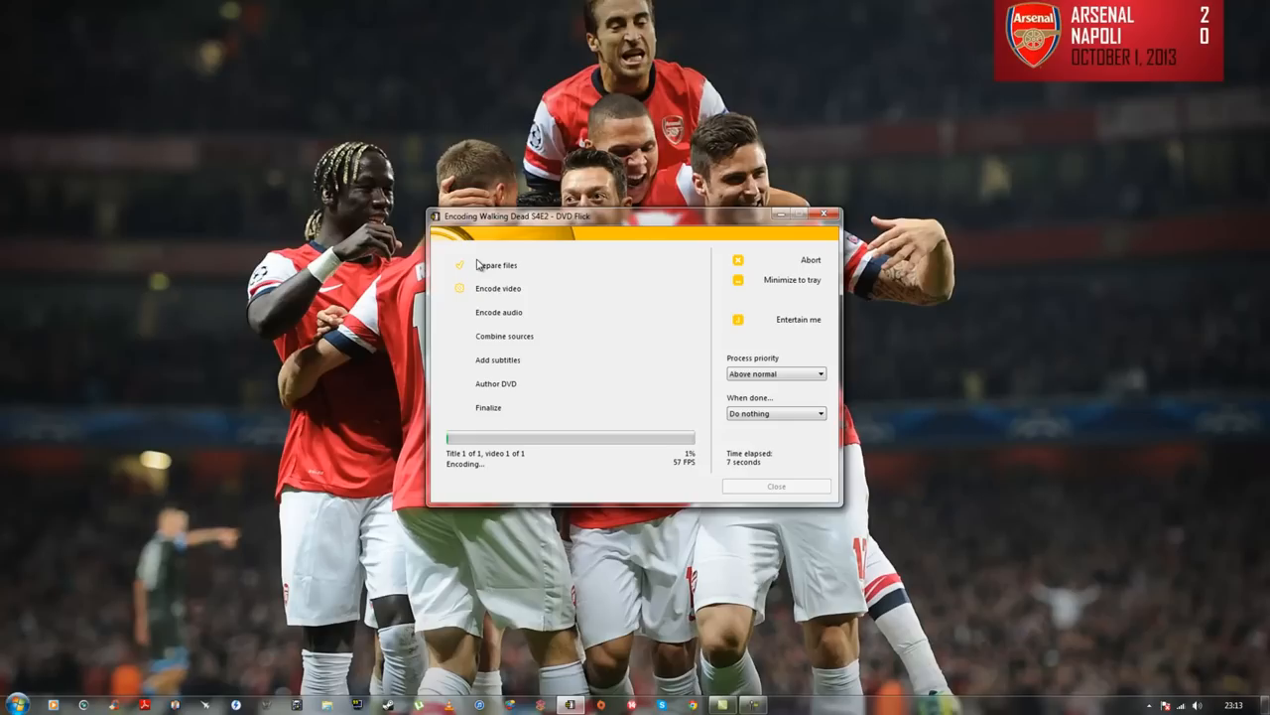
pyautogui.moveTo(521, 273)
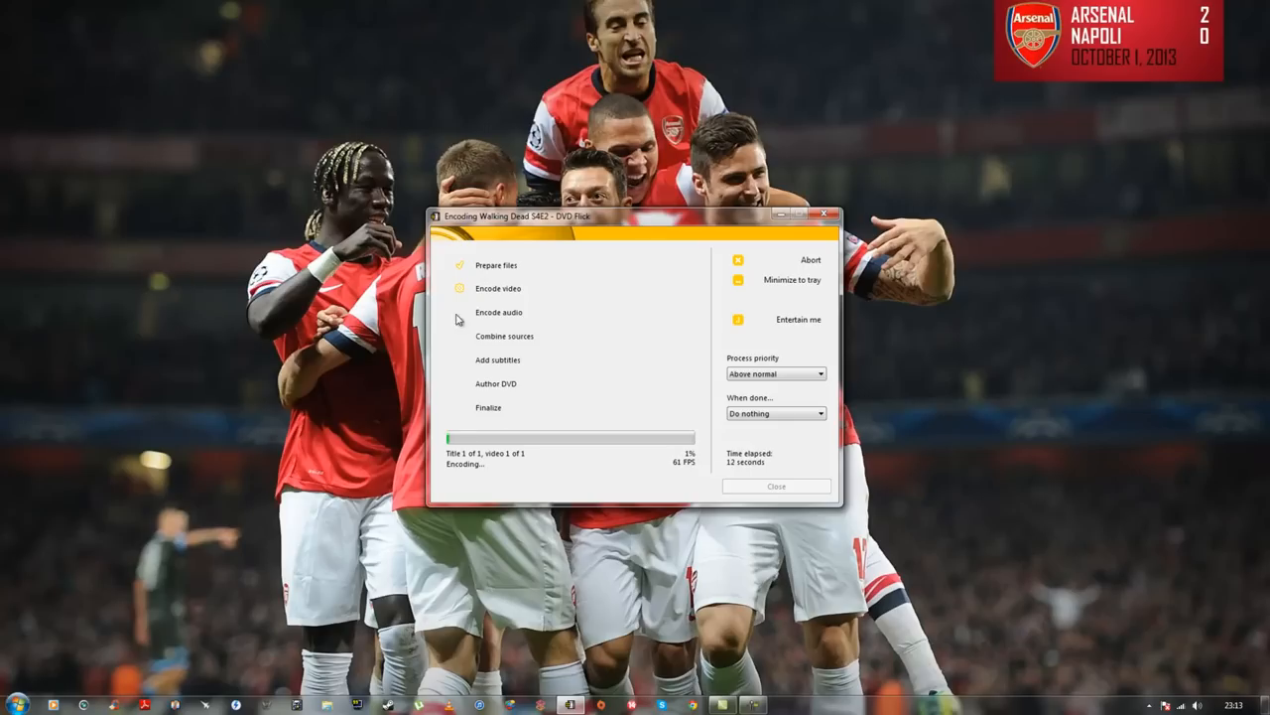
pyautogui.moveTo(517, 325)
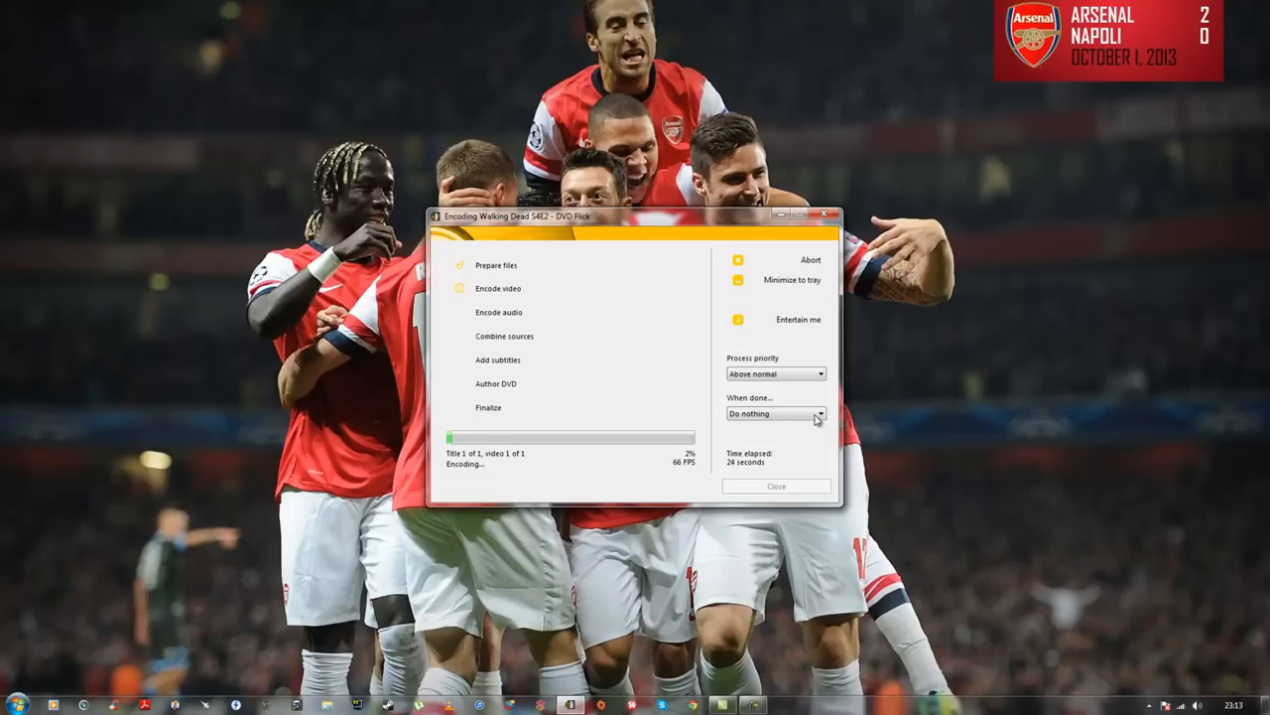
pyautogui.moveTo(820, 244)
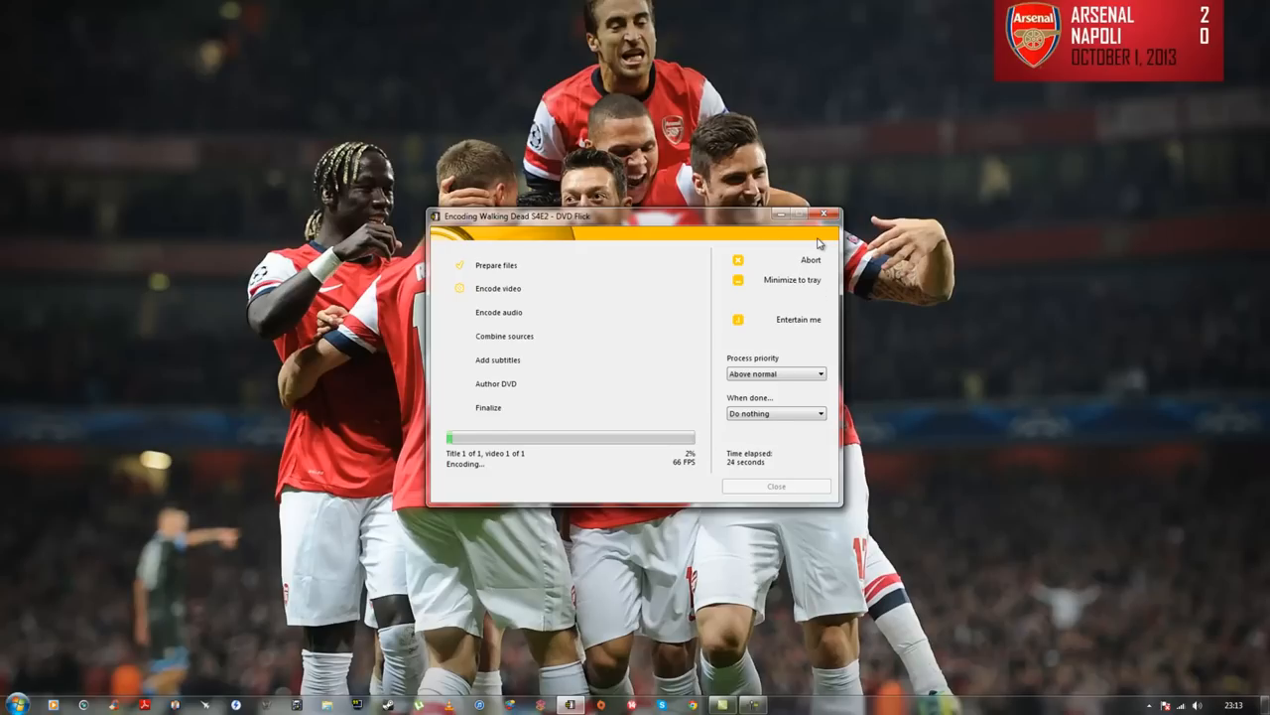